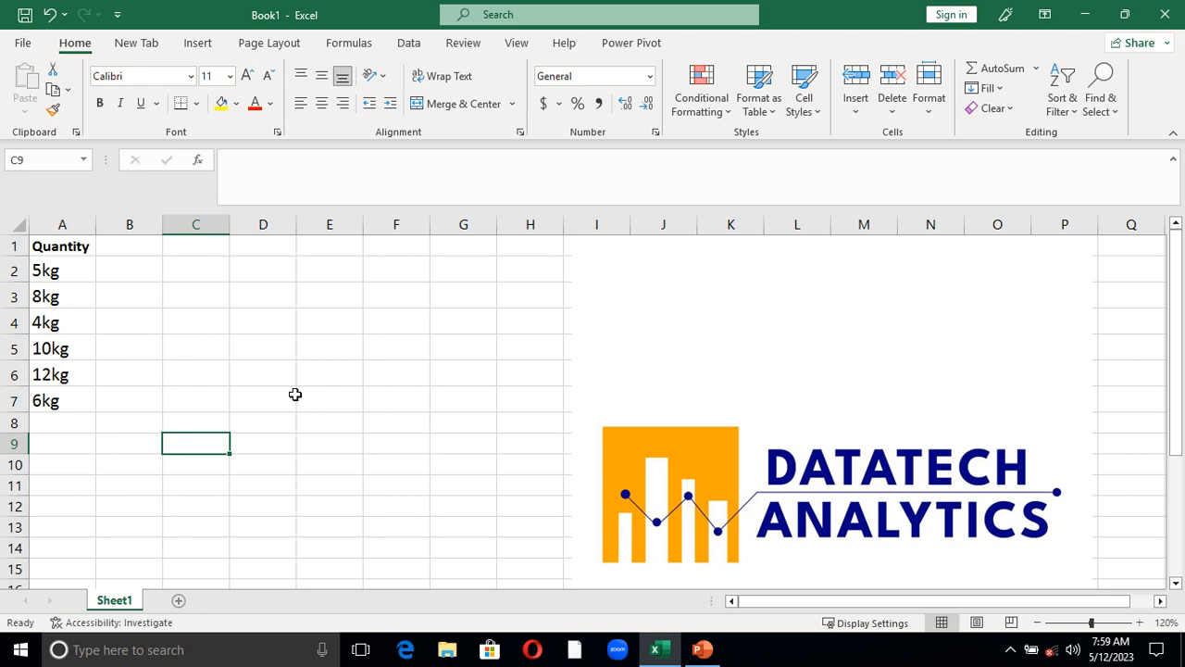
mouse_move(252, 349)
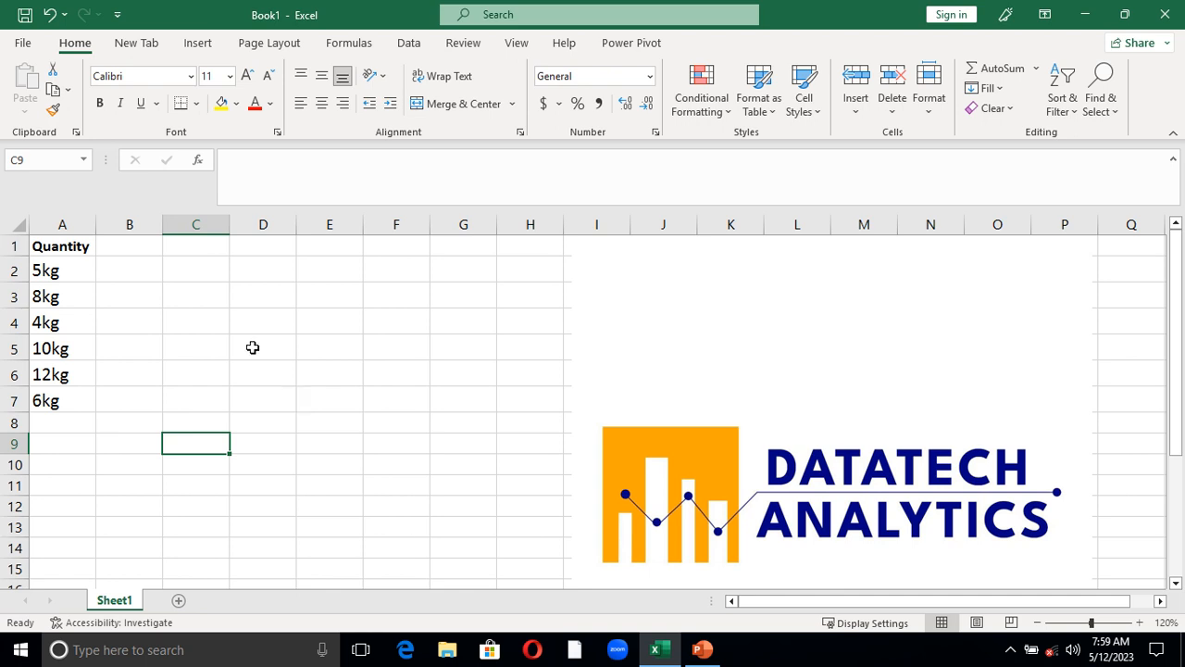
mouse_move(69, 346)
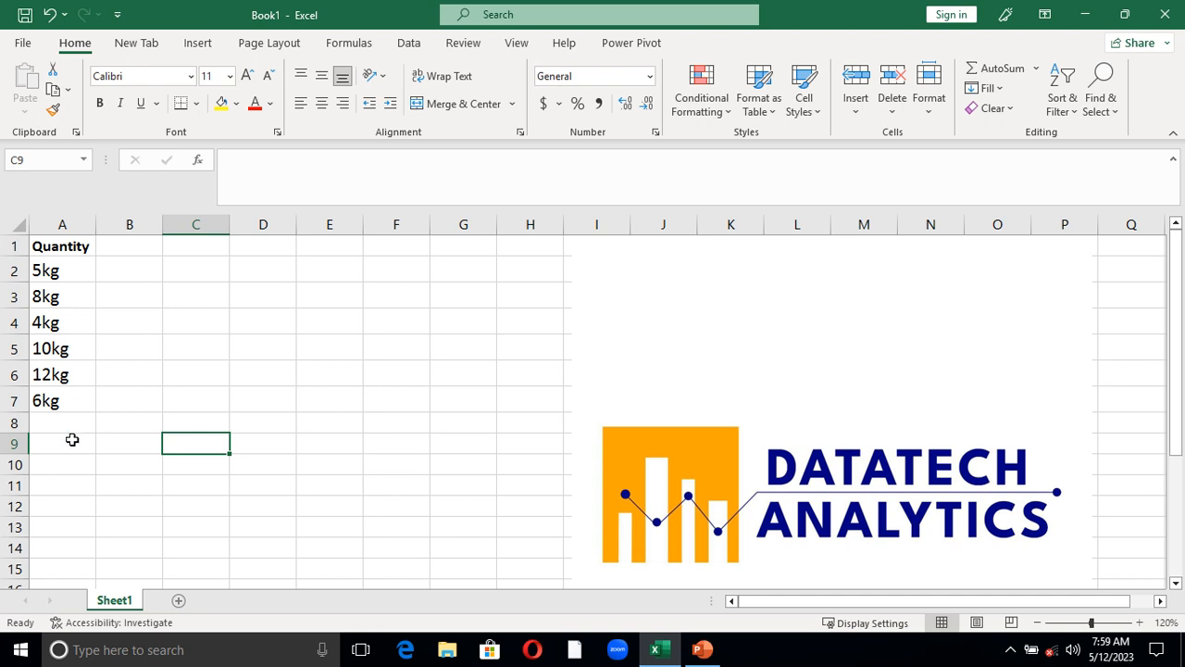
Total the Quantity entries A2:A7 in A8 with =SUM(A2:A7), which returns 0
left_click(63, 424)
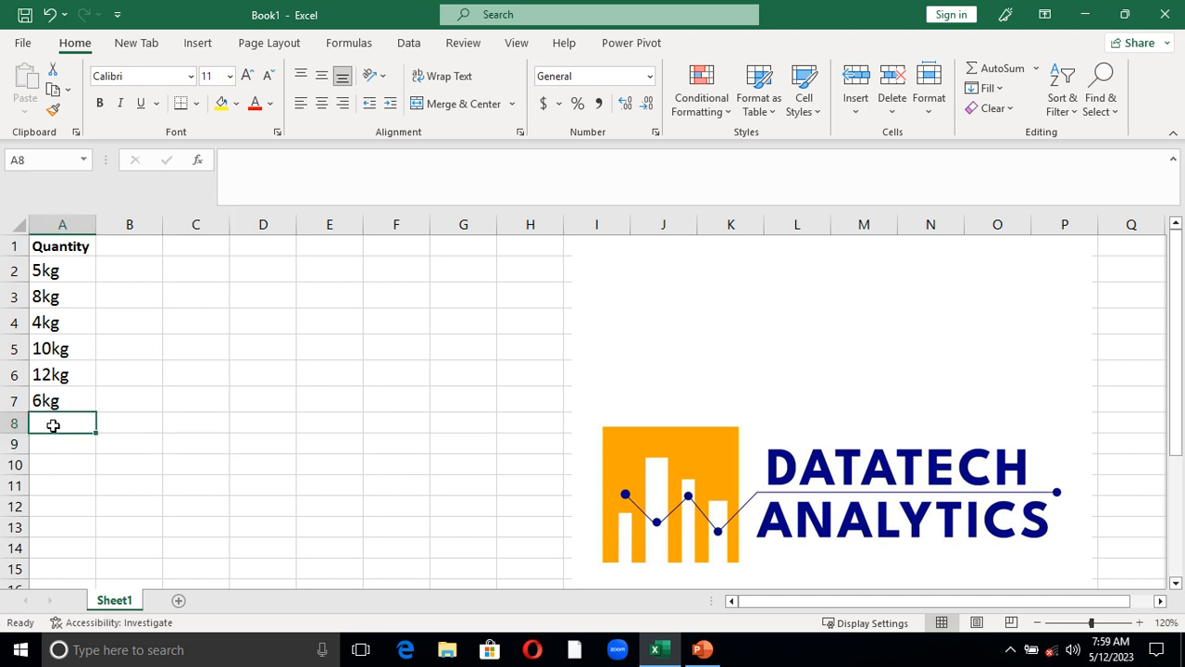
type("=")
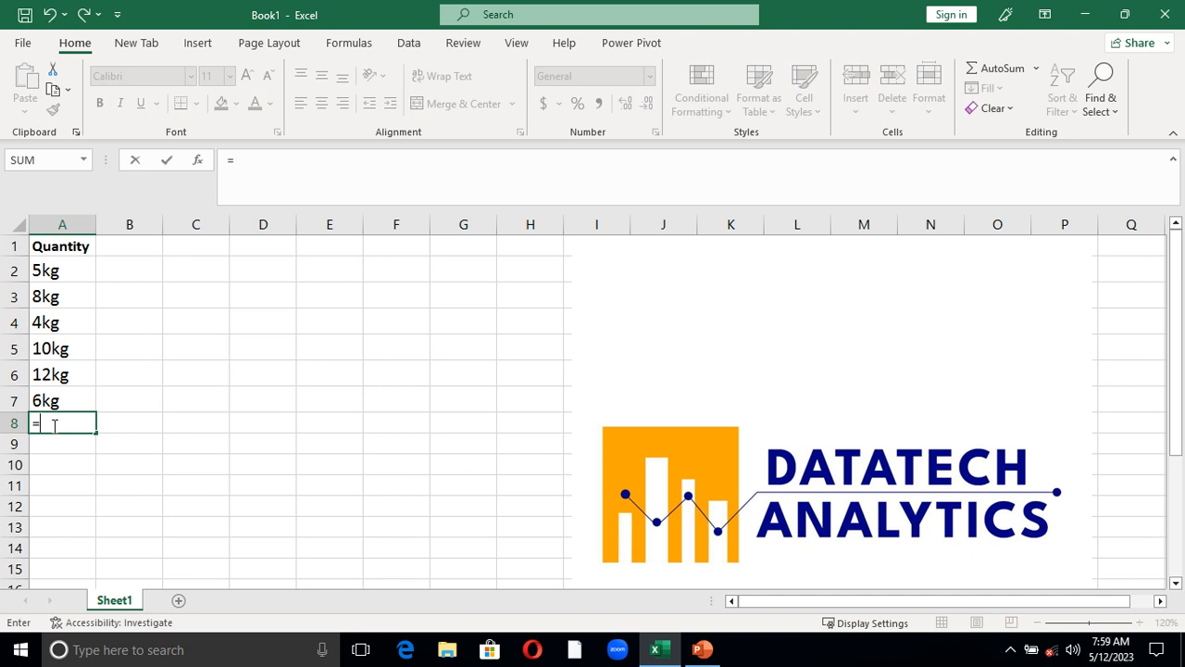
type("sum")
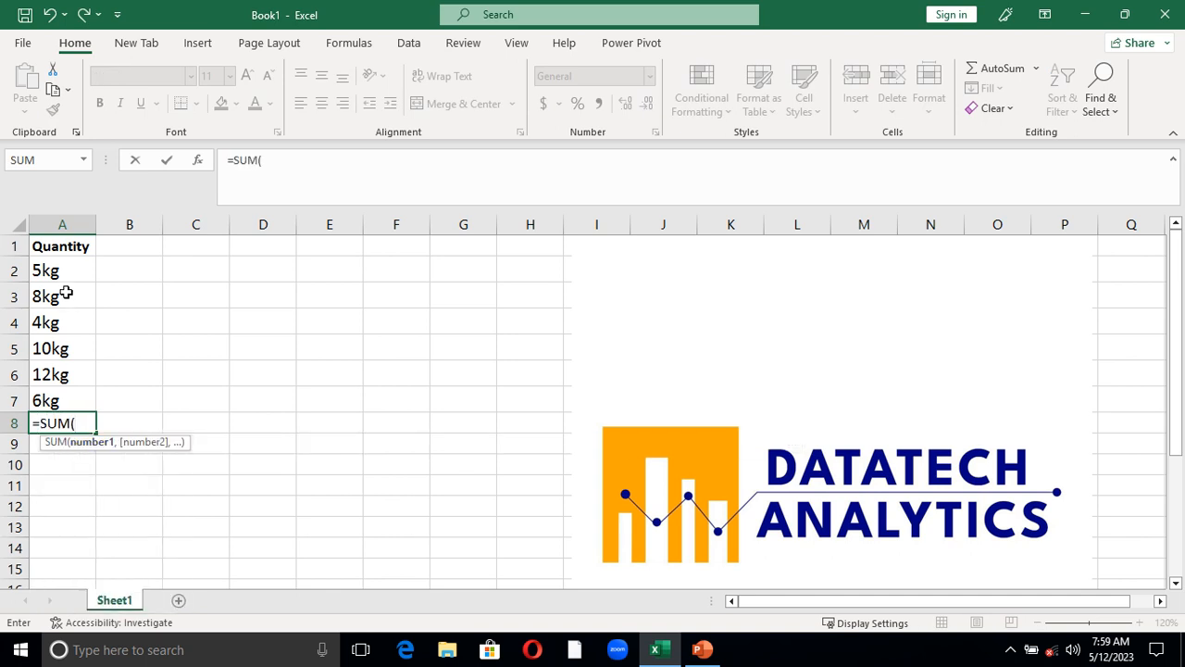
left_click_drag(63, 270, 63, 374)
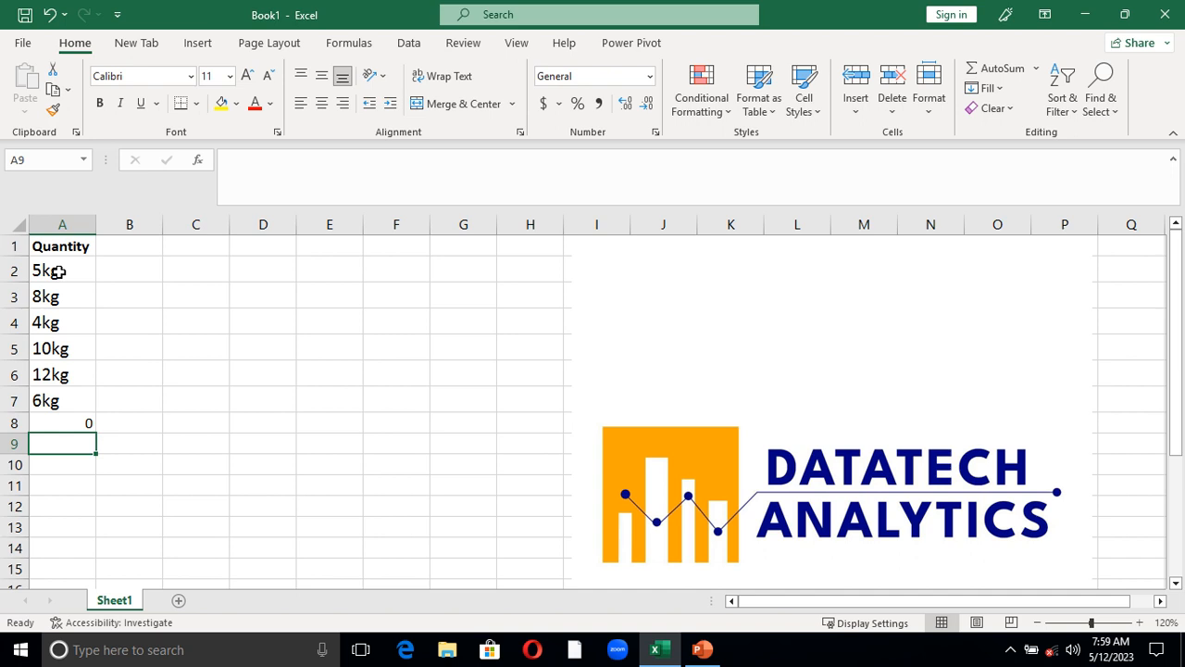
mouse_move(152, 277)
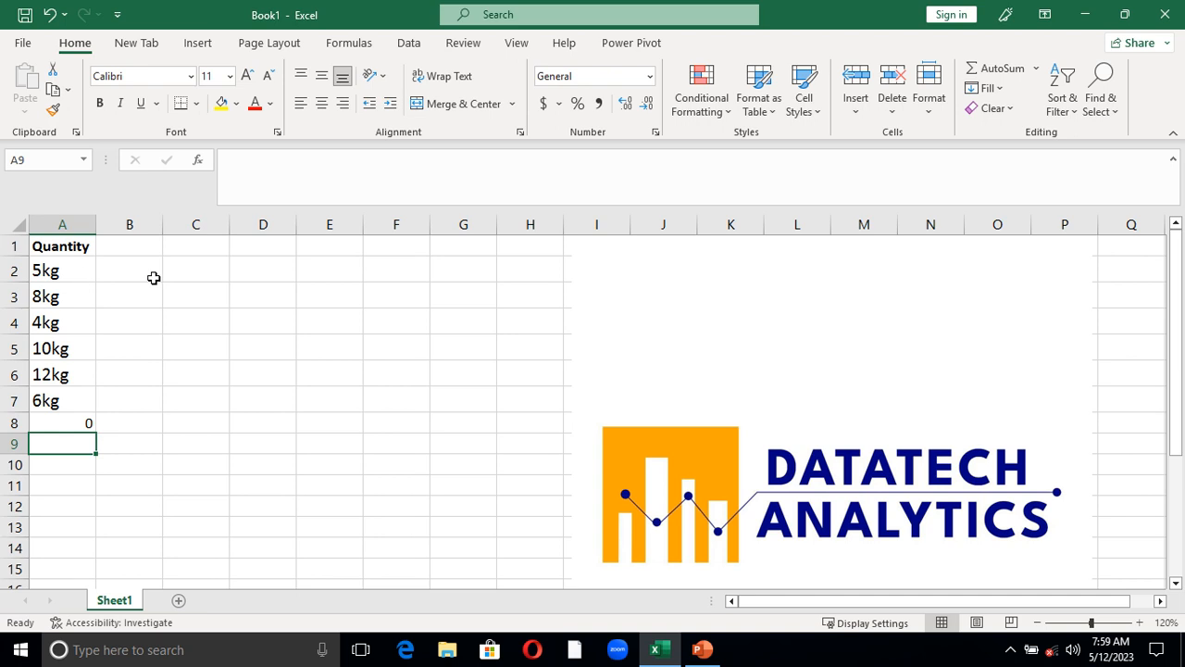
mouse_move(133, 271)
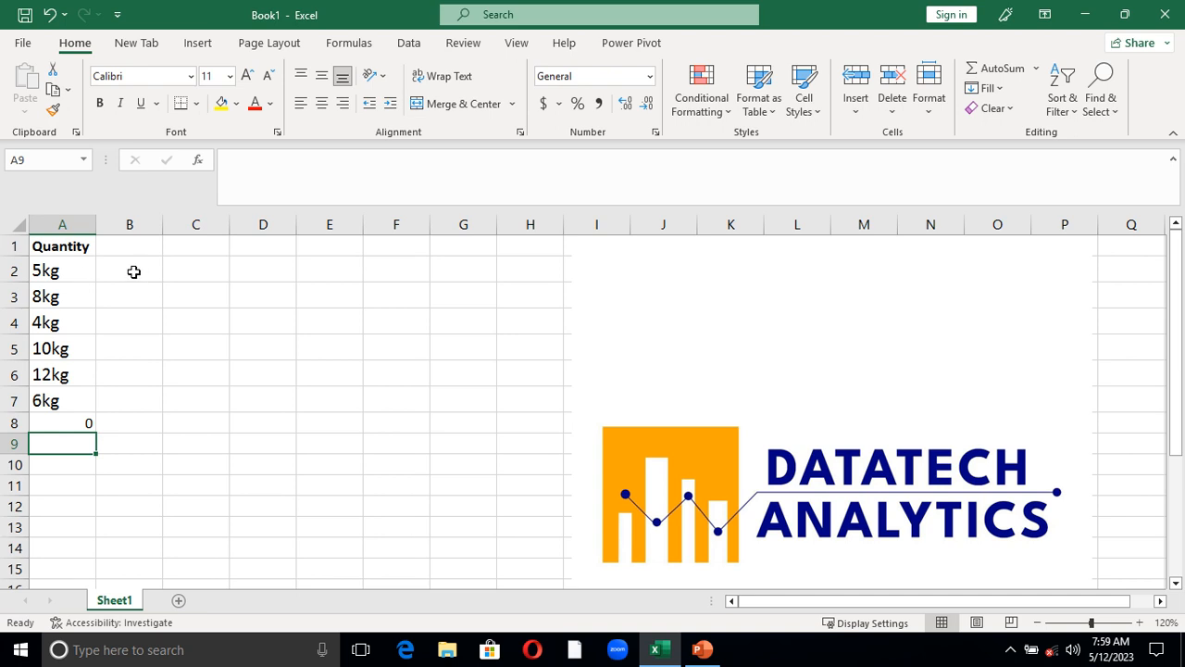
Enter =SUBSTITUTE(A2,"kg","") in B2 to strip kg from the first weight
left_click(129, 270)
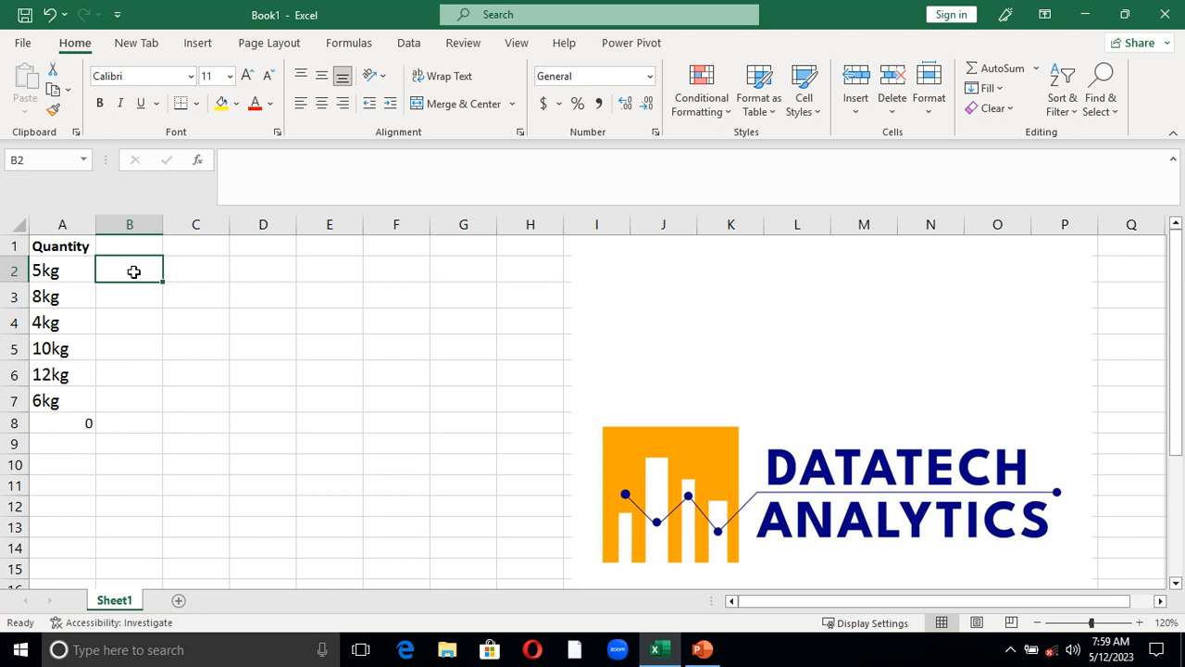
type("=su")
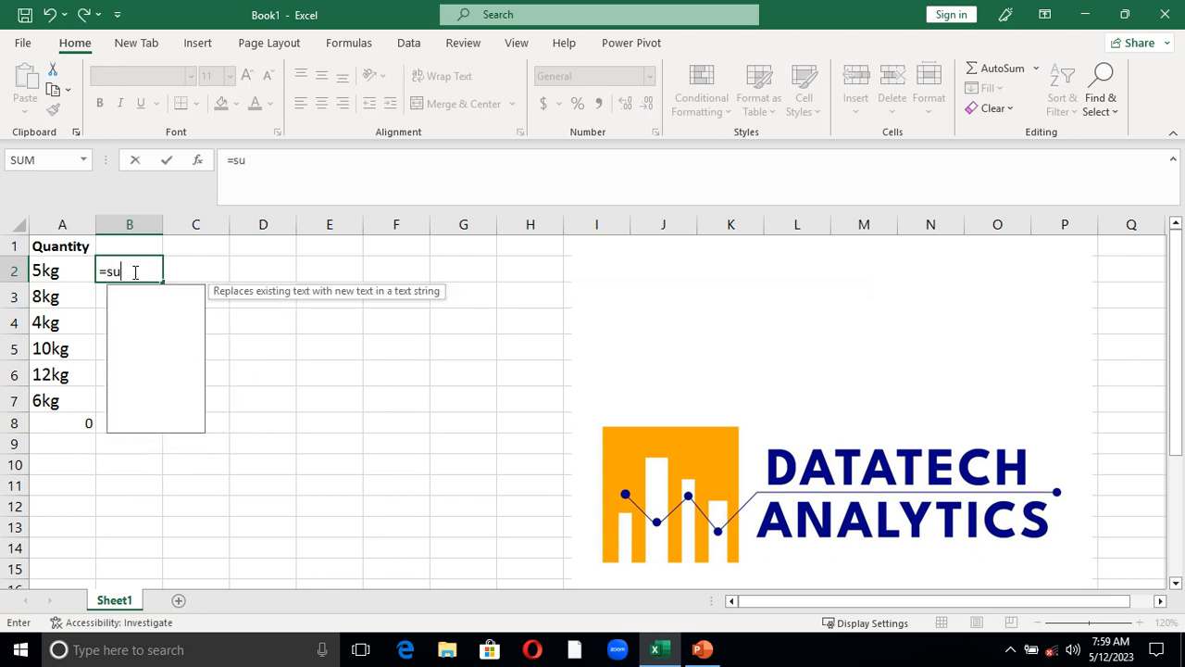
type("BSTITUTE(")
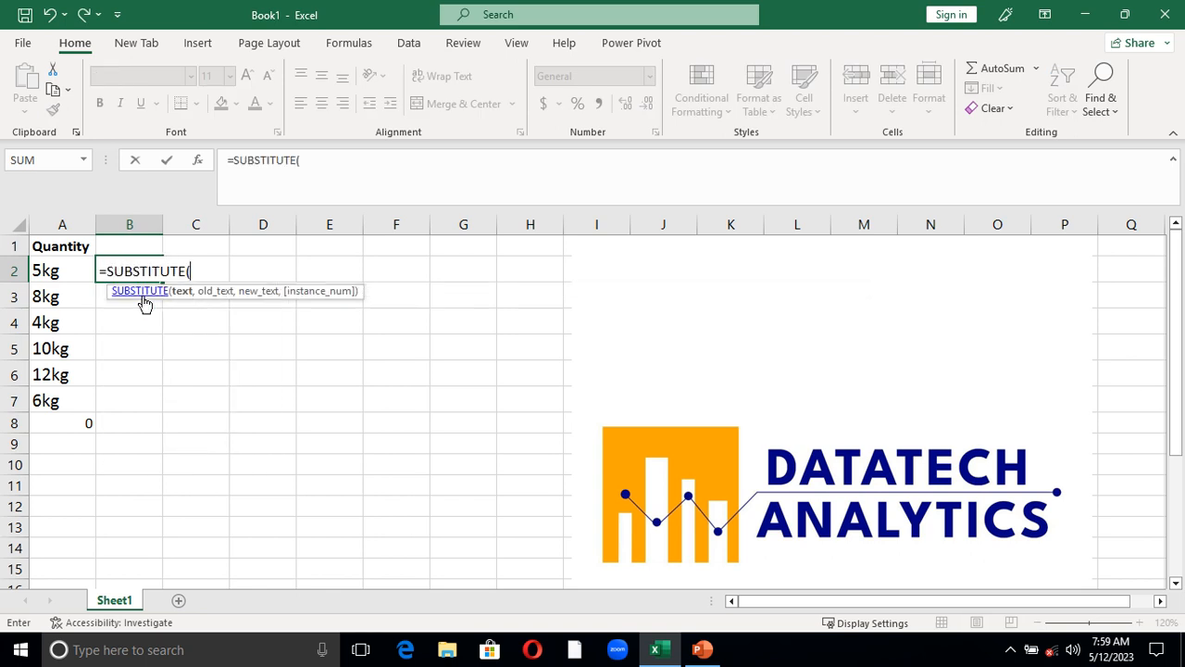
left_click(63, 271)
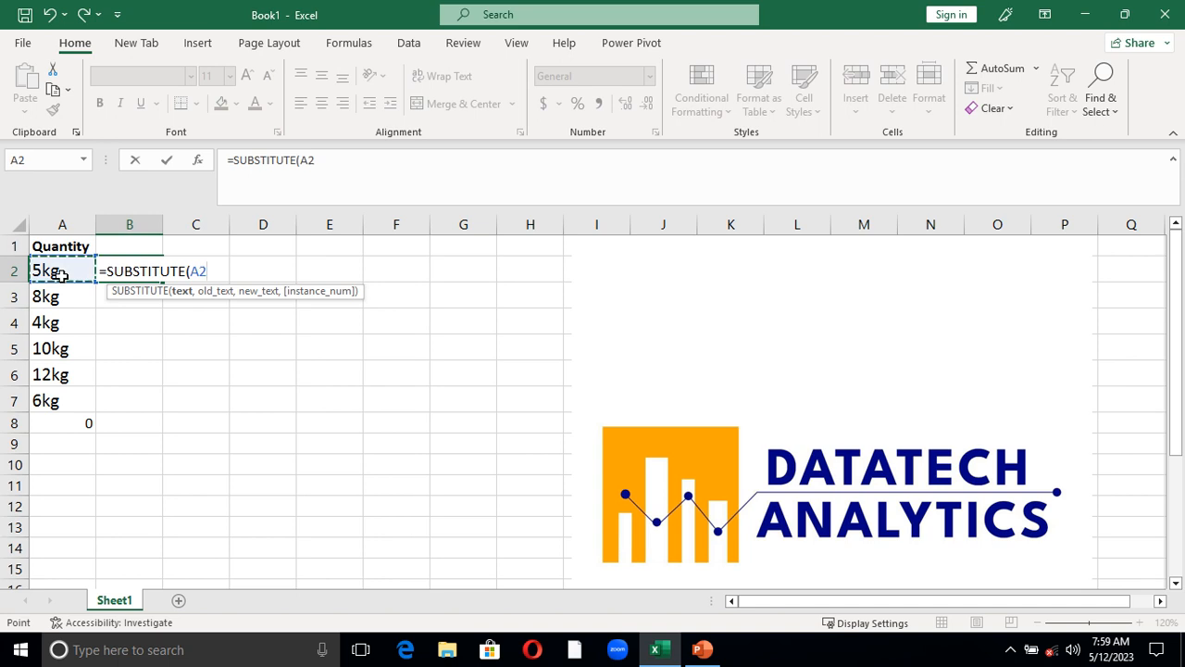
type(",")
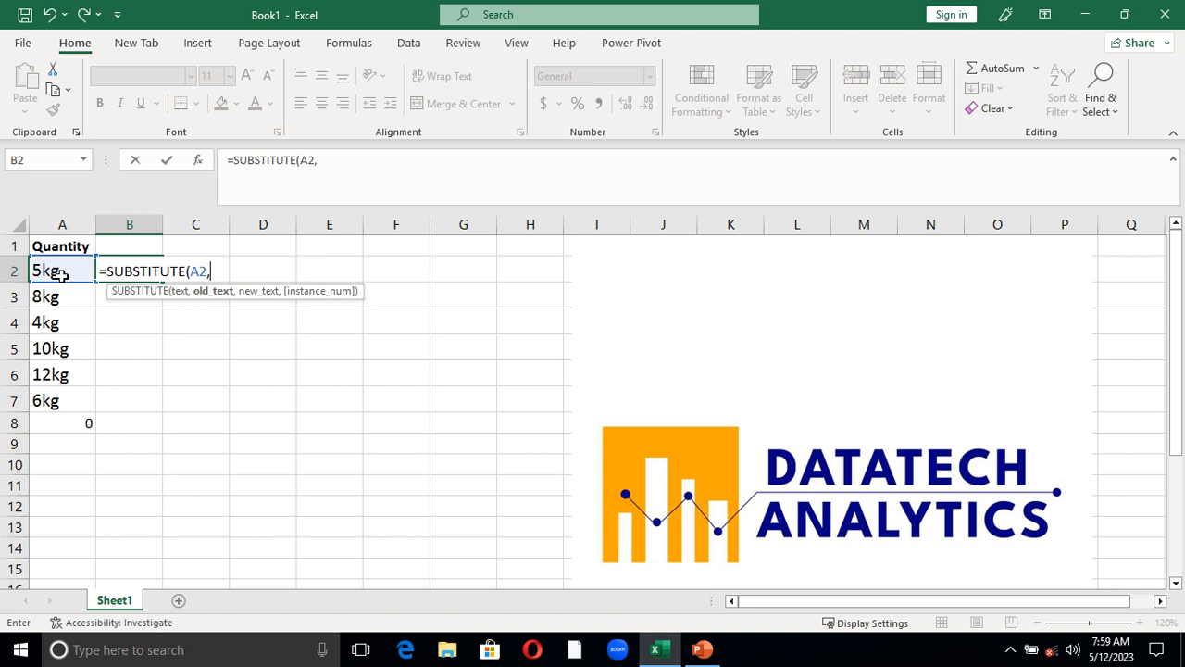
type("\"k")
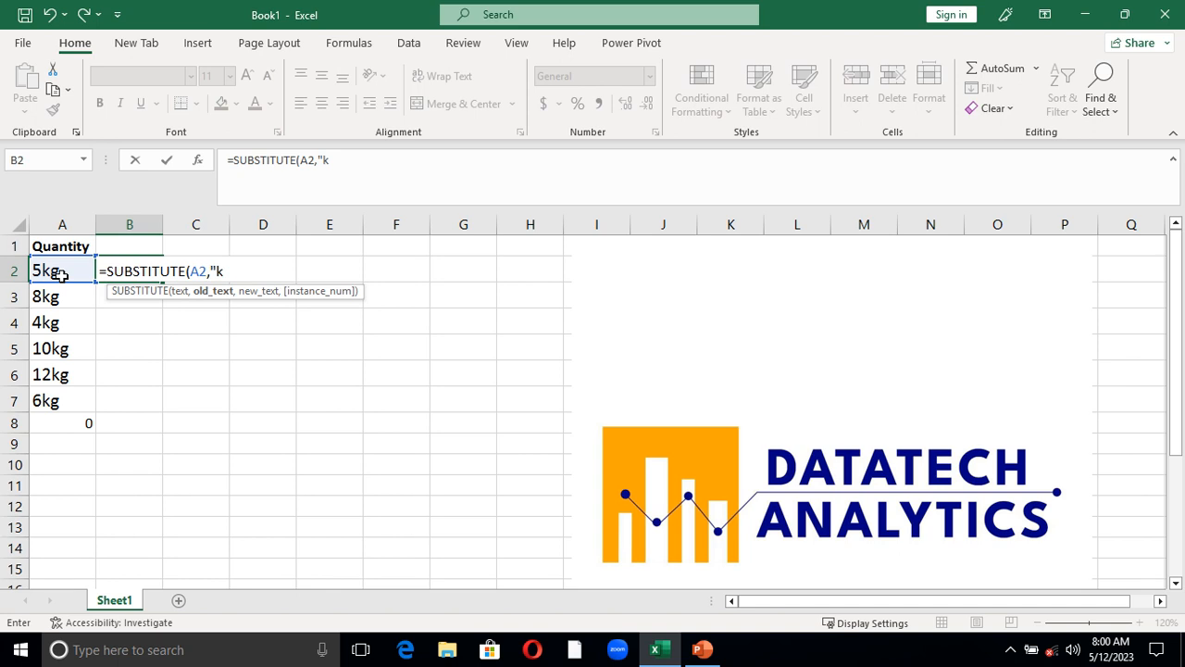
type("g\"")
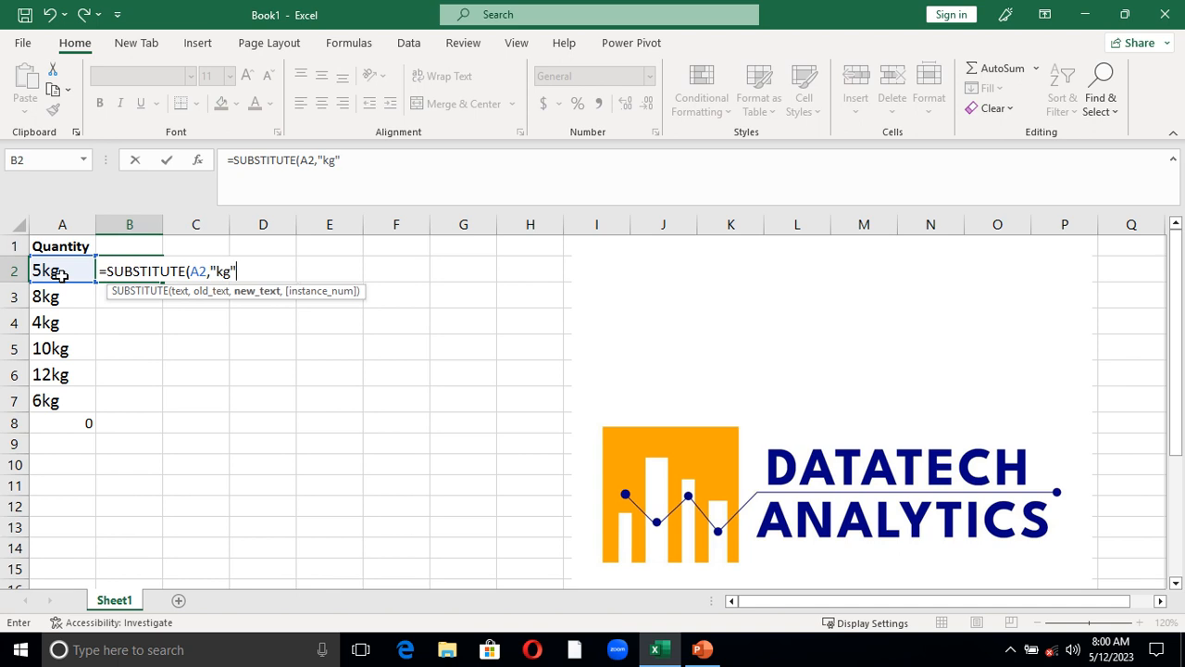
type(",")
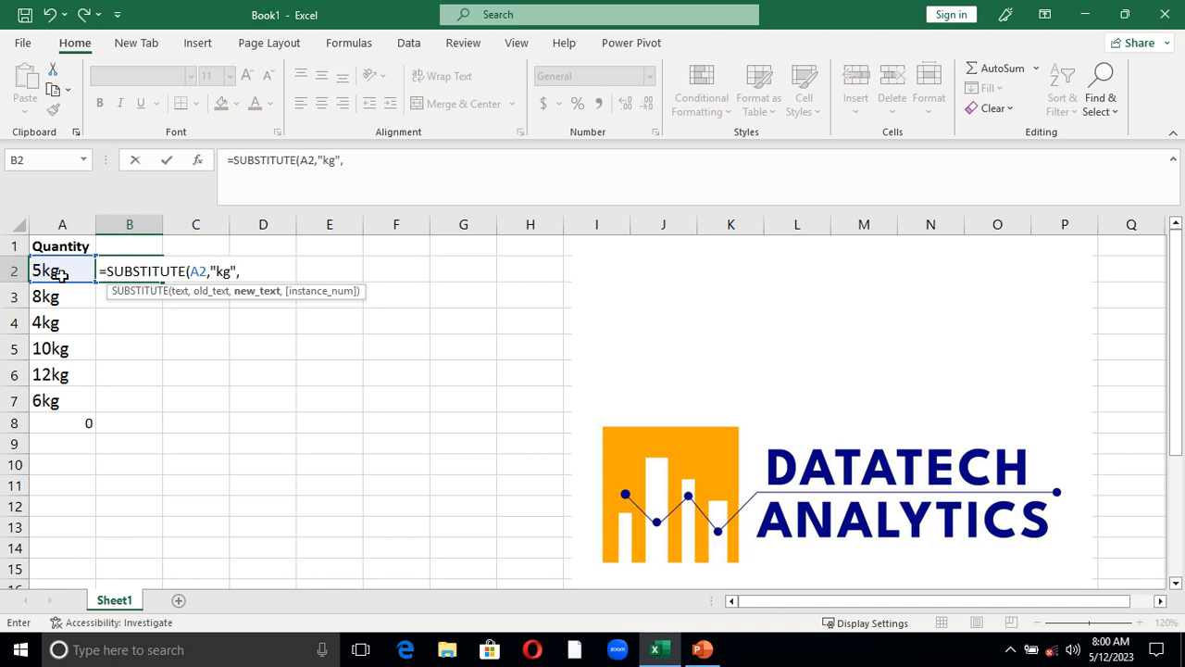
type("\"\"")
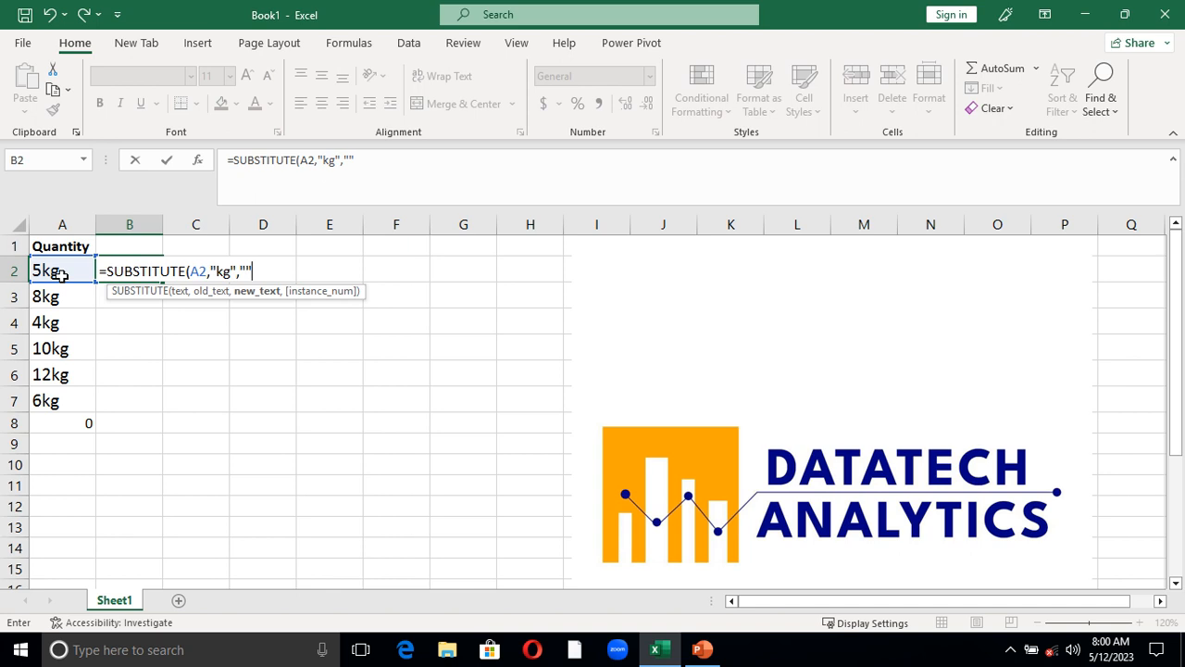
key("Return")
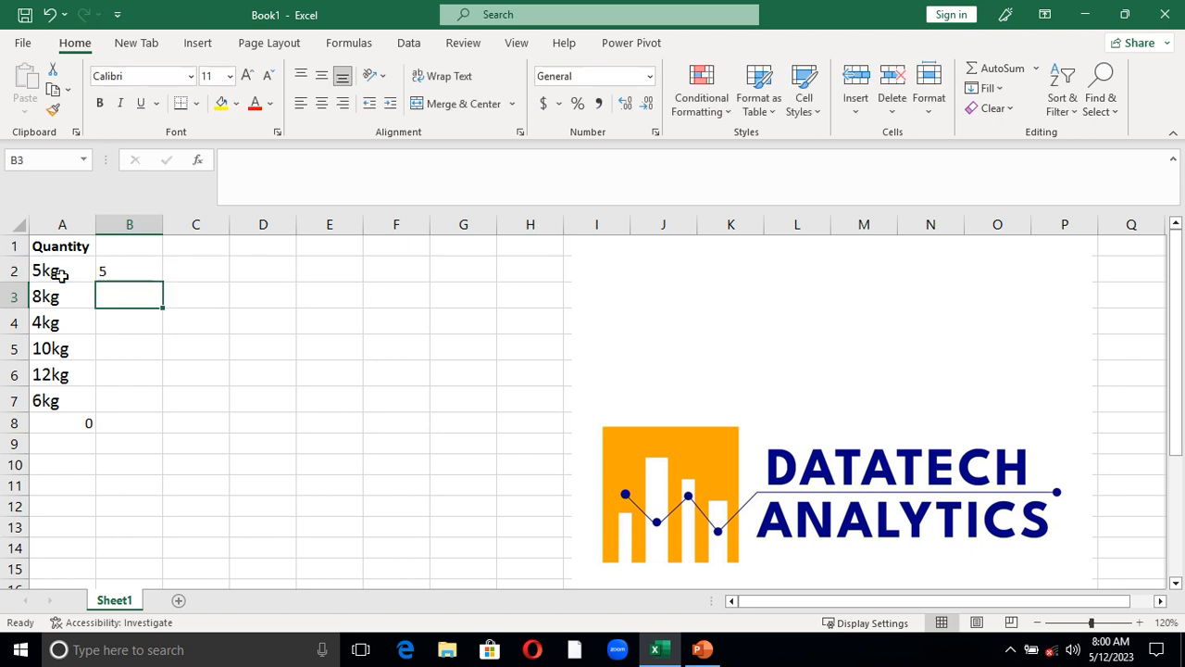
Fill the SUBSTITUTE formula down B2:B7, giving 5, 8, 4, 10, 12 and 6
left_click(129, 270)
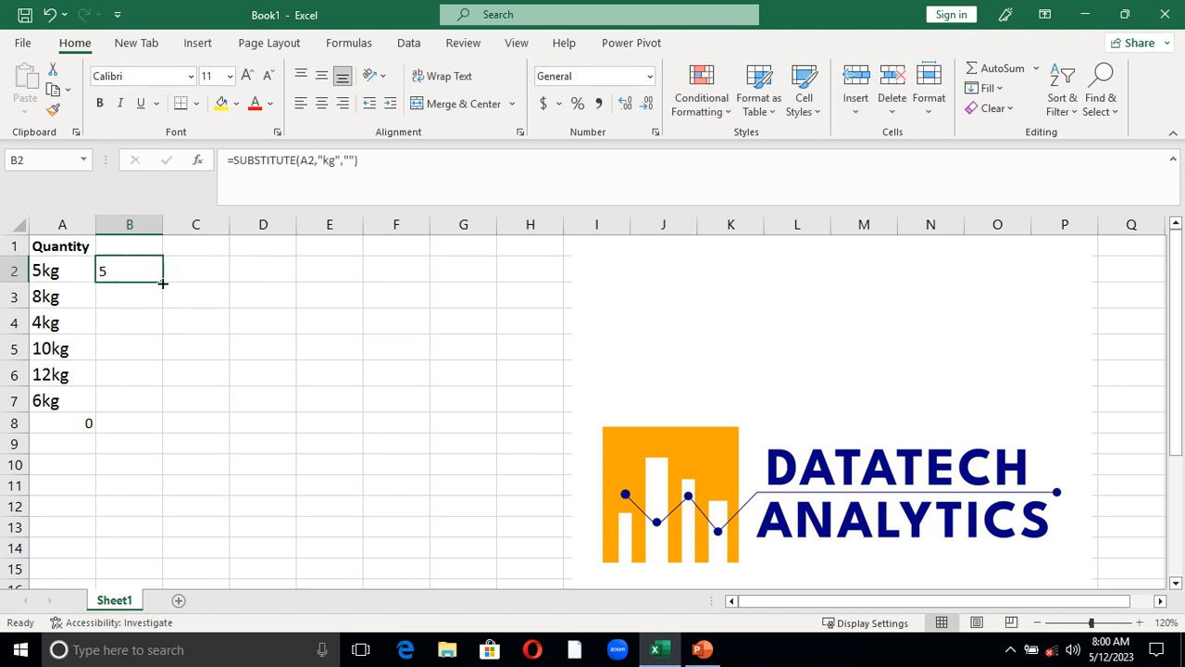
left_click_drag(163, 284, 130, 400)
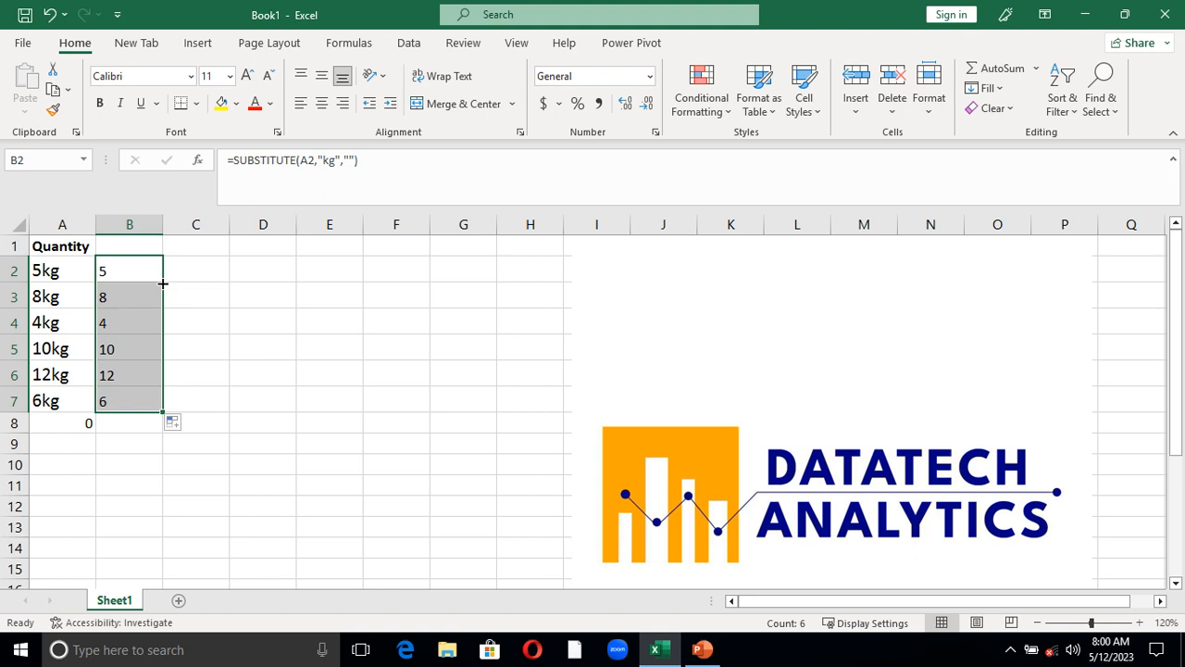
Sum B2:B7 in B8 (returns 0), then select B2 to revise its formula
left_click(63, 422)
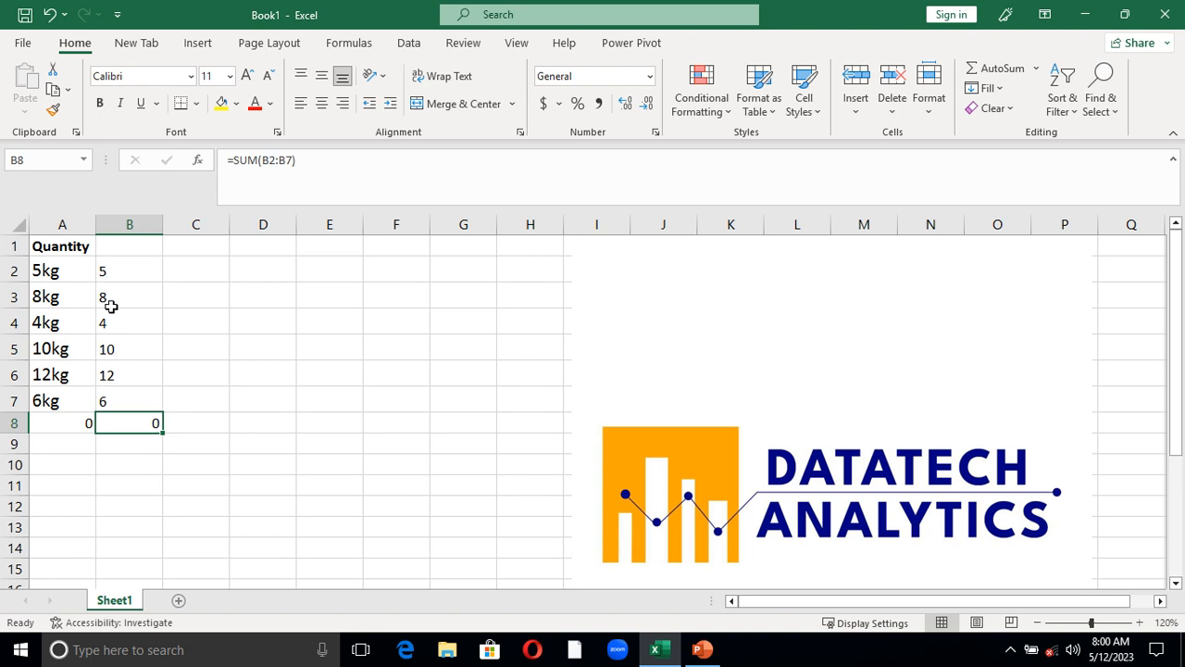
mouse_move(111, 311)
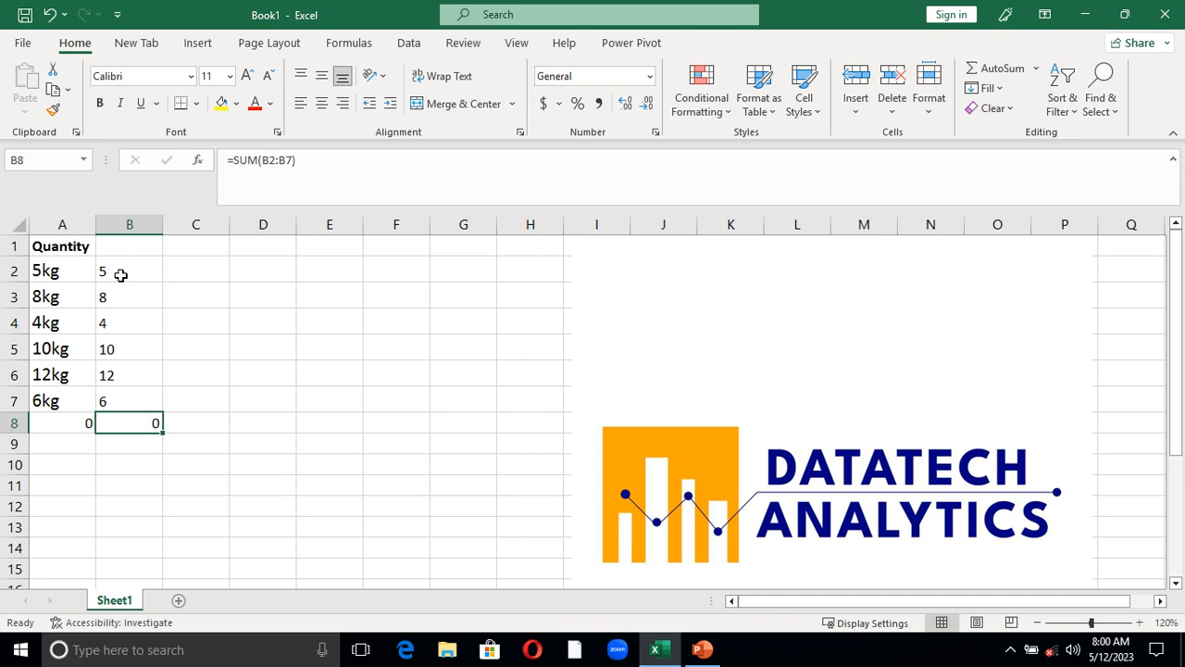
mouse_move(118, 311)
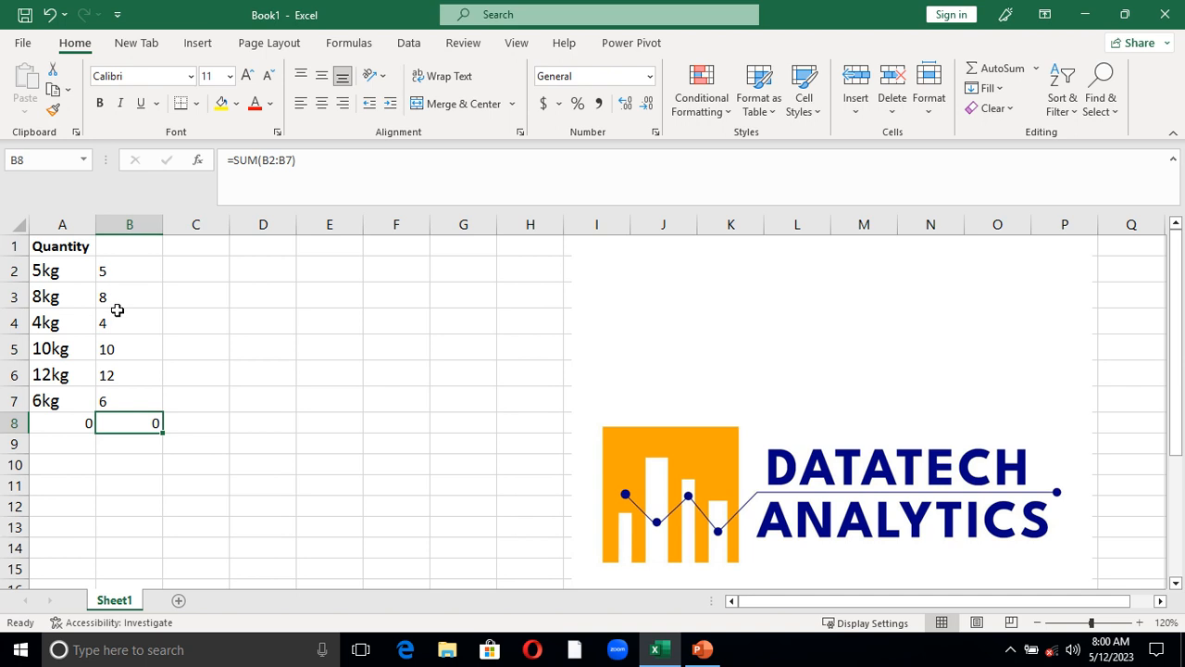
mouse_move(130, 271)
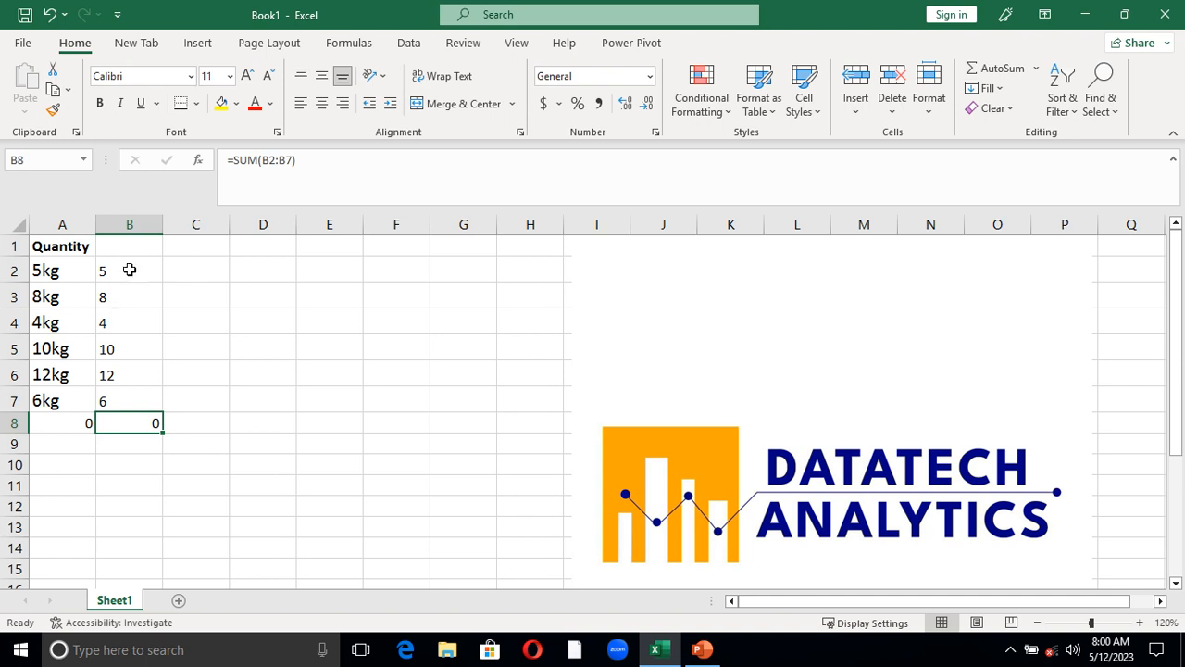
left_click(130, 270)
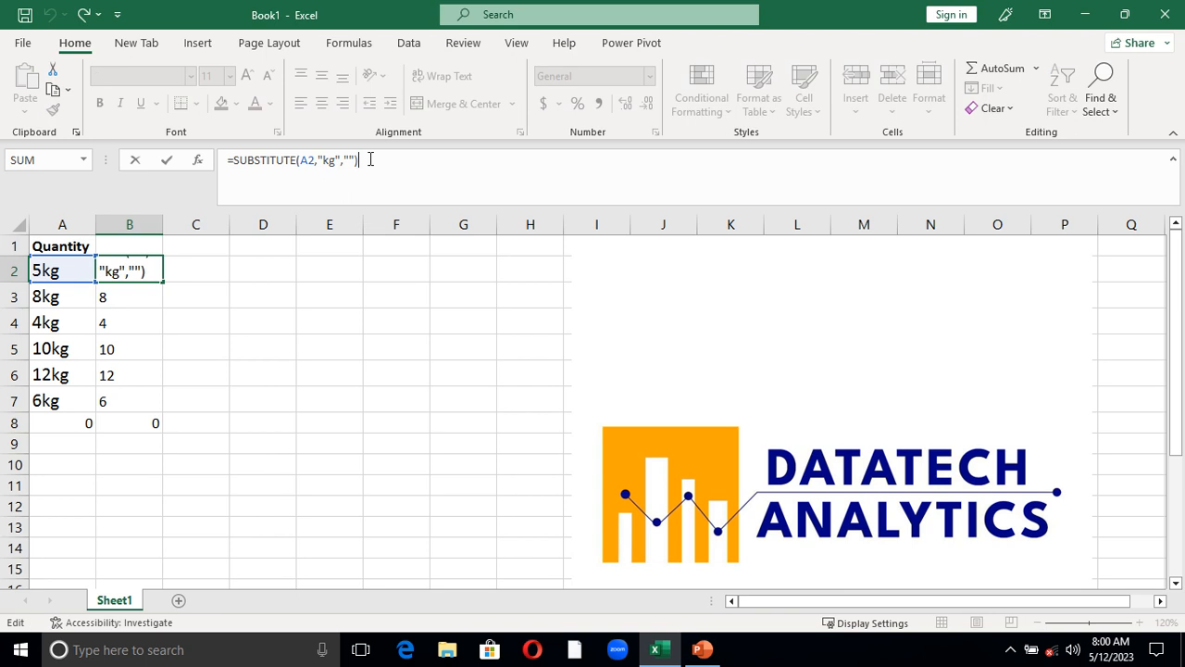
Multiply the SUBSTITUTE result by 1 and fill B2:B7, so B8 totals 45
type("*1")
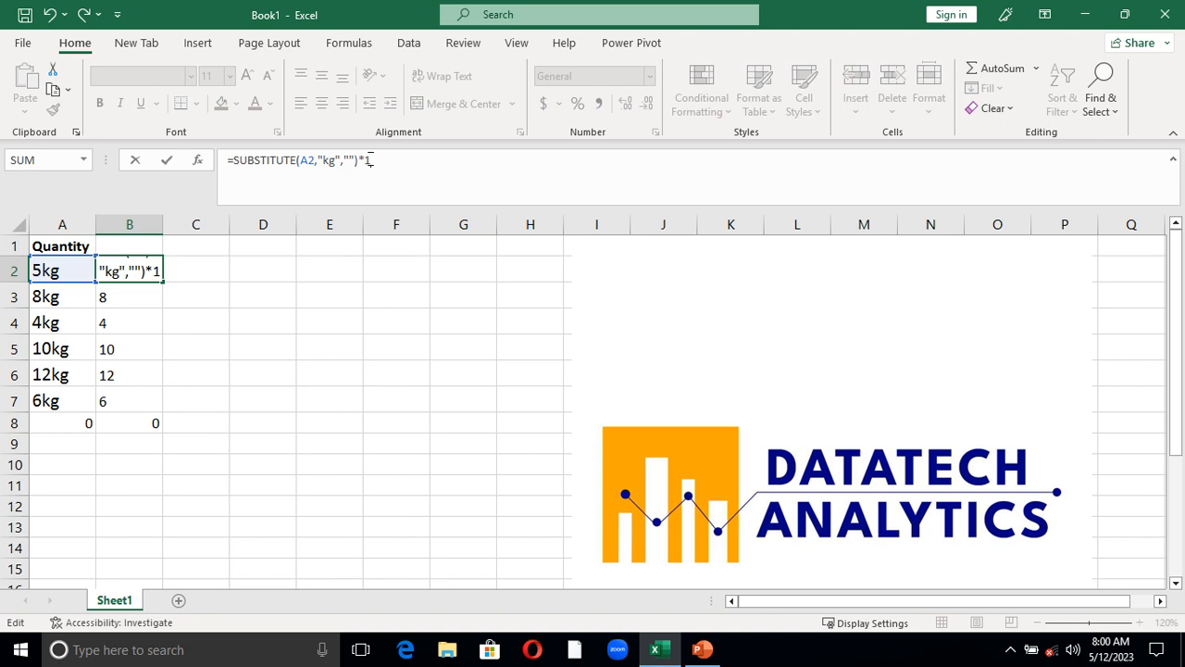
key("Return")
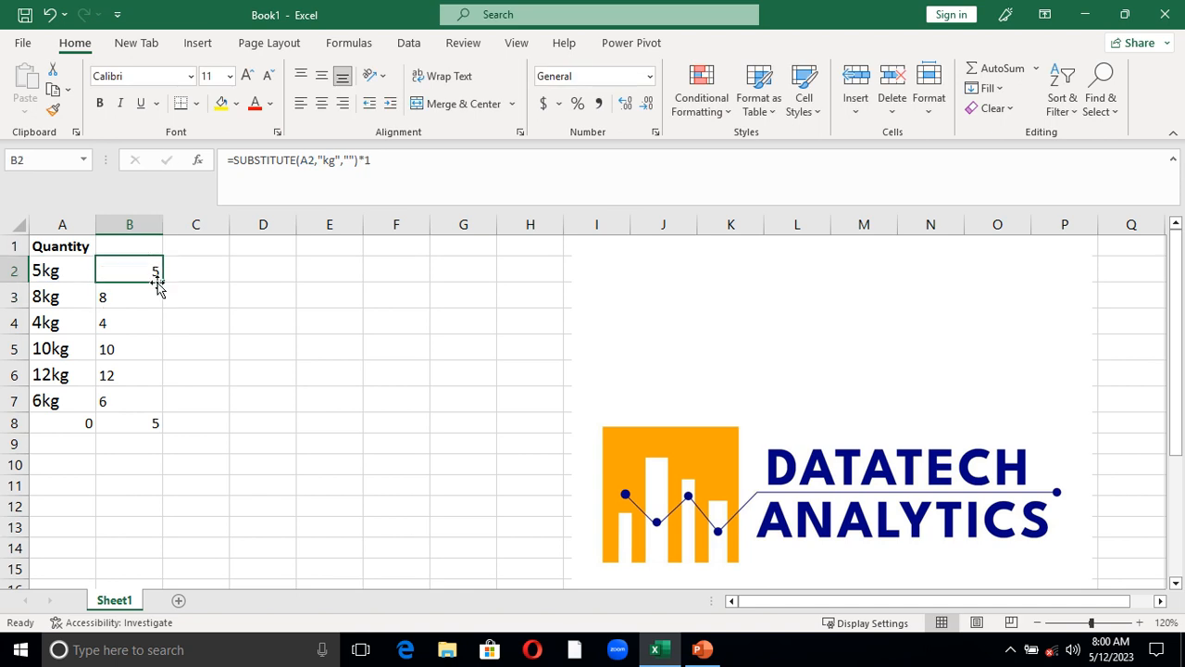
left_click_drag(155, 270, 156, 400)
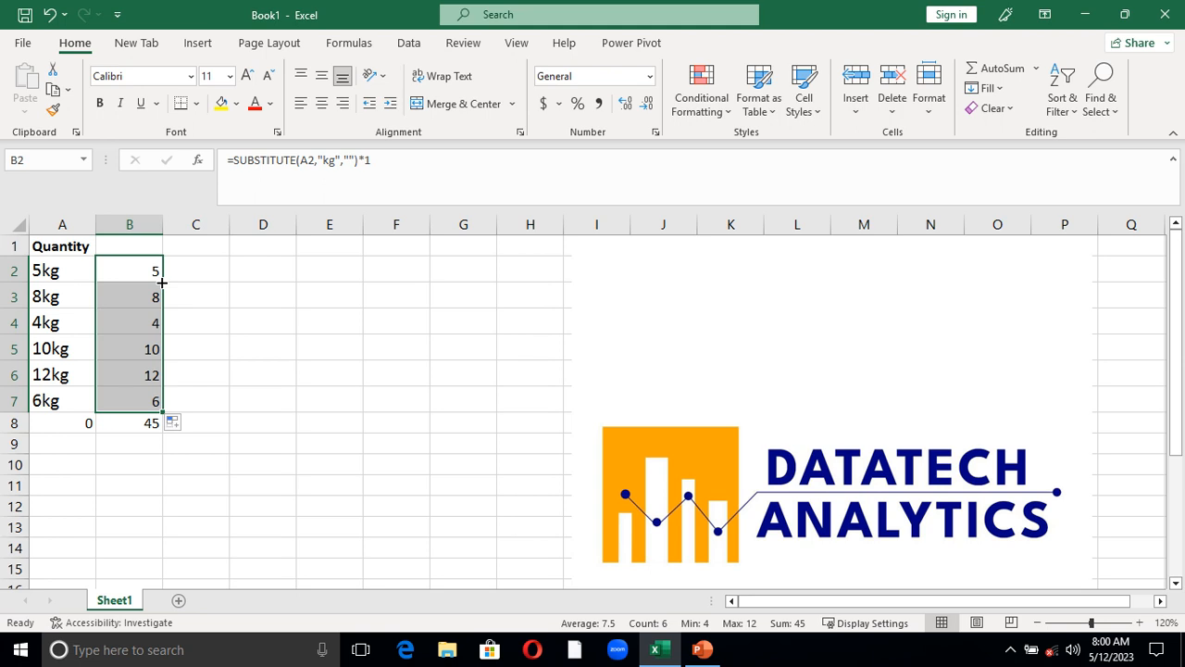
mouse_move(343, 189)
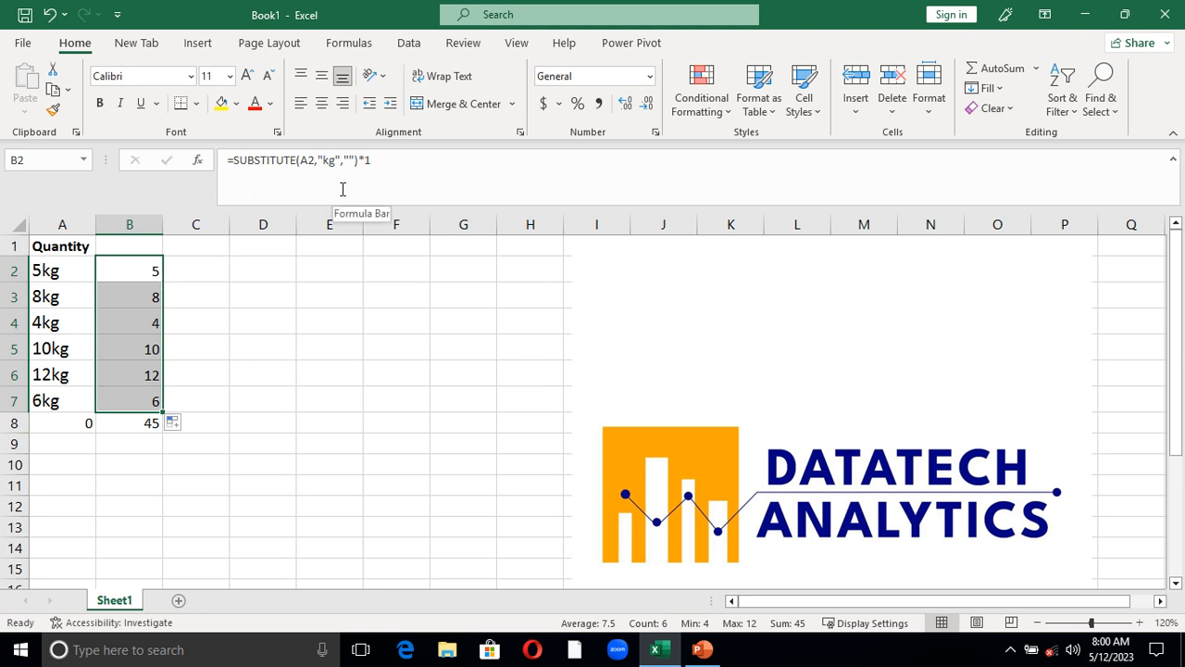
mouse_move(204, 265)
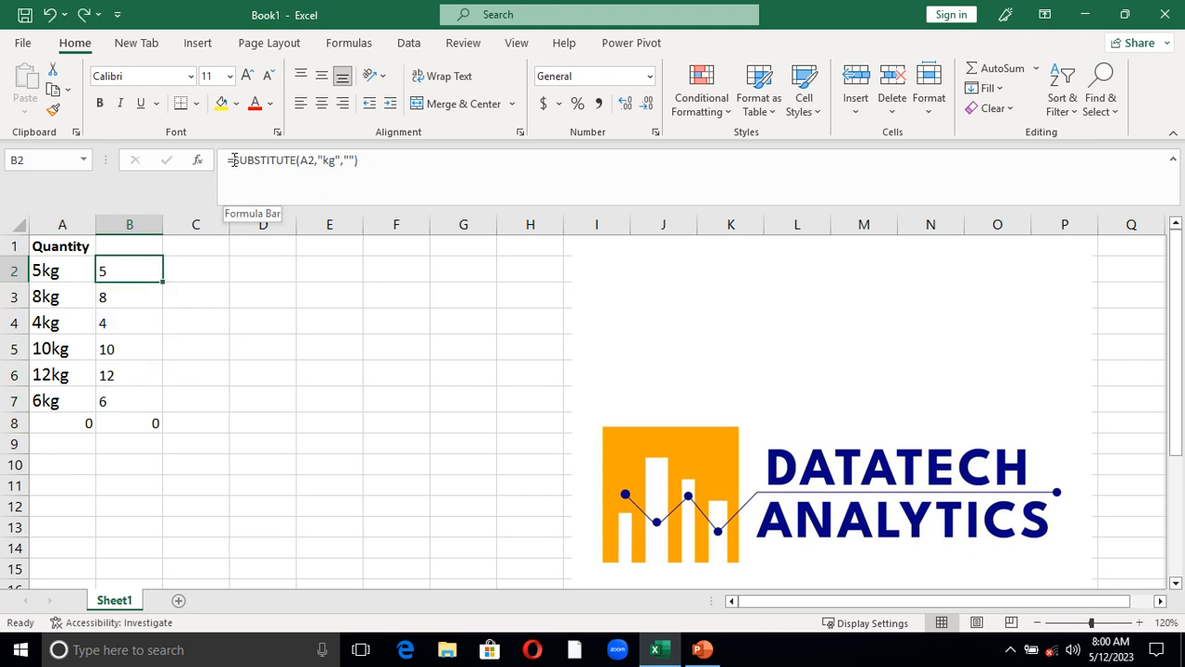
Rewrite B2 as =VALUE(SUBSTITUTE(A2,"kg","")) and fill down to B7, keeping the total 45
type("=val")
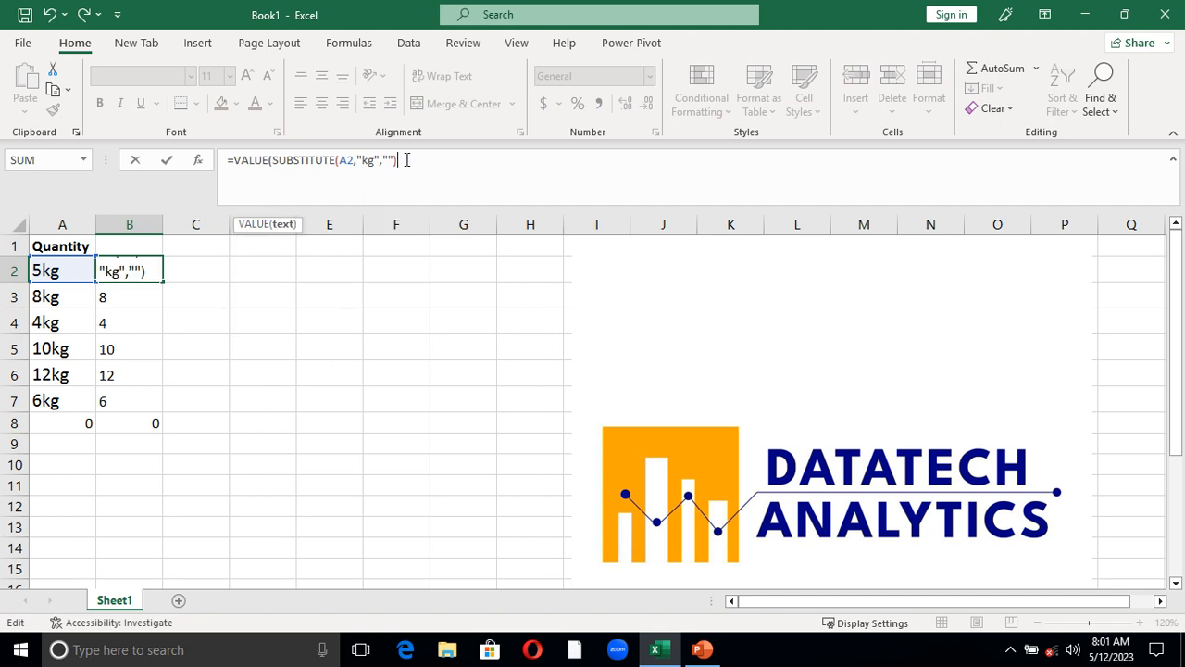
key("Return")
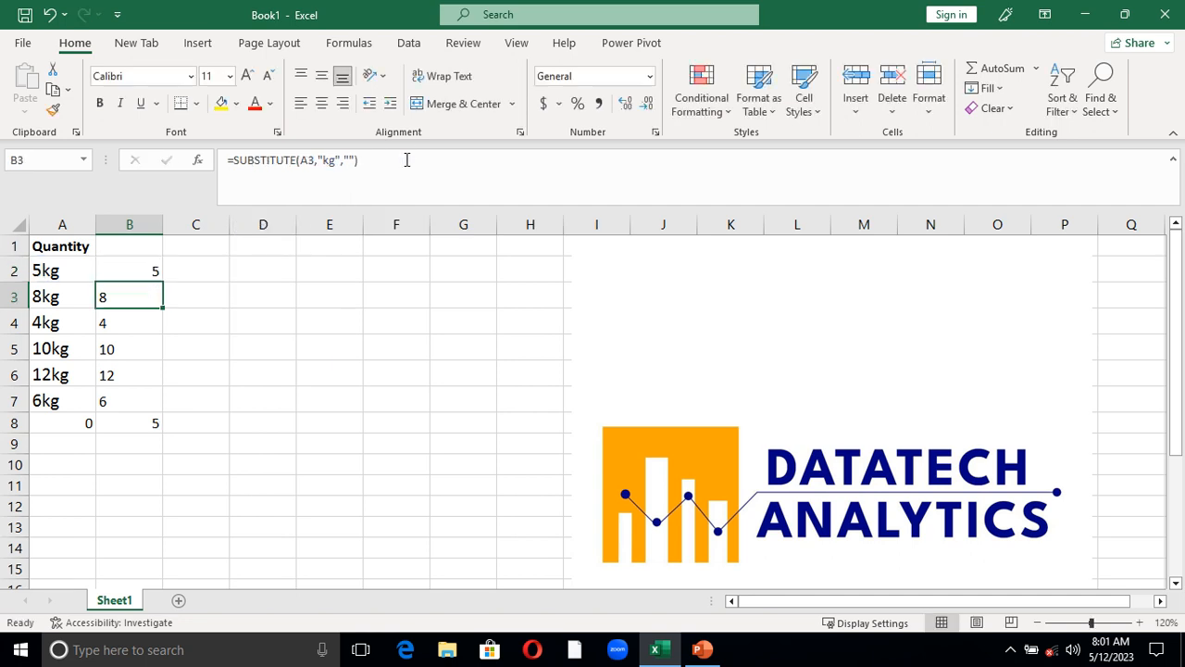
left_click(130, 270)
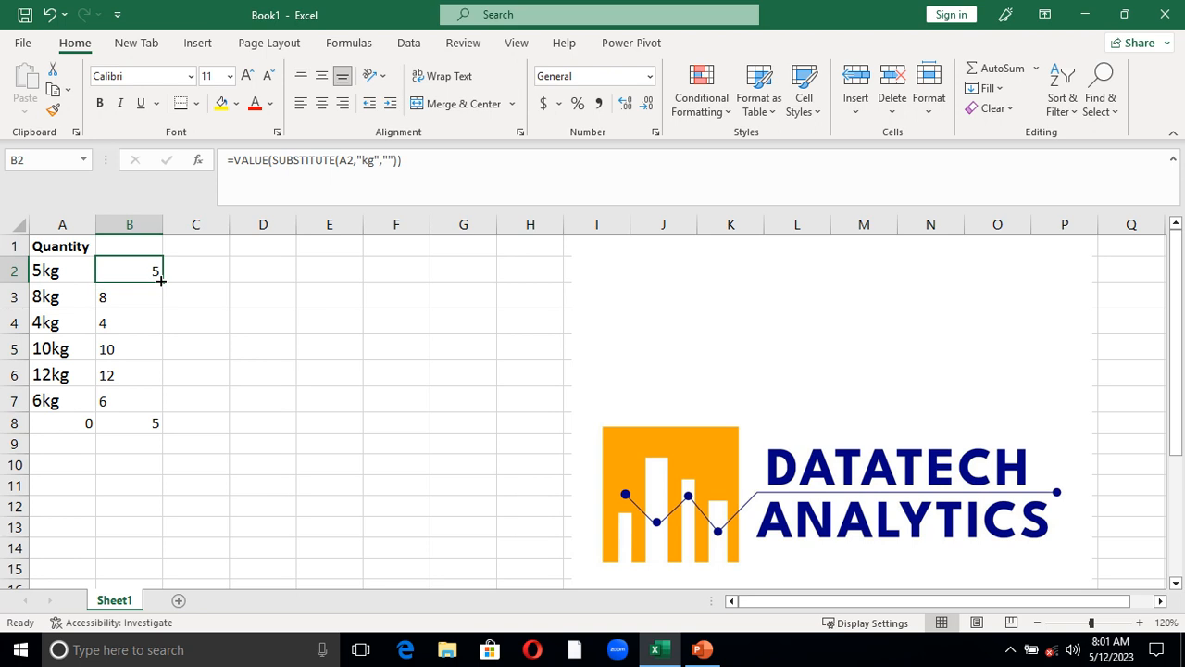
left_click_drag(156, 270, 156, 400)
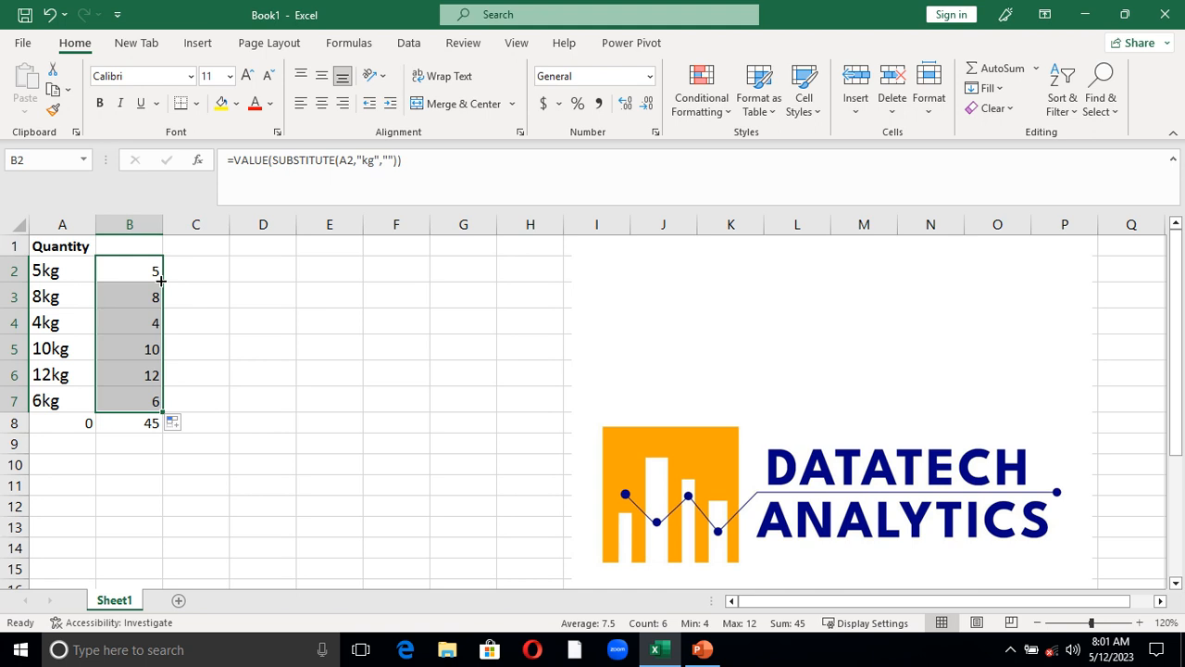
mouse_move(196, 270)
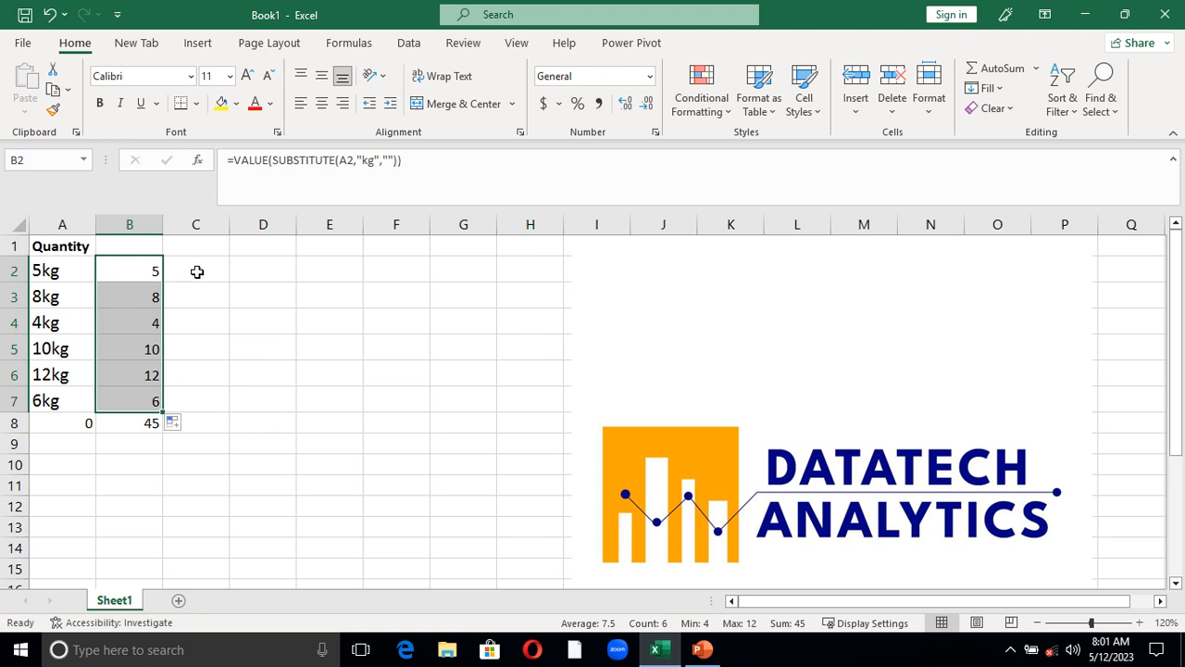
left_click(197, 270)
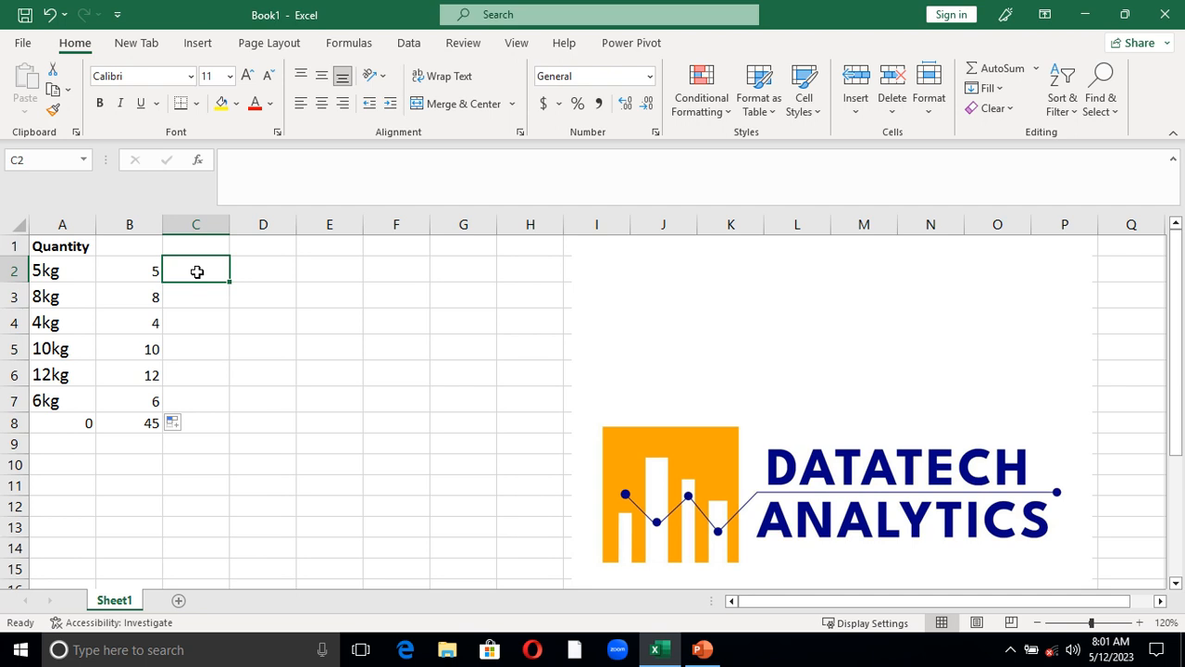
Enter =LEFT(A2,FIND("k",A2)) in C2, which returns 5k
type("=l")
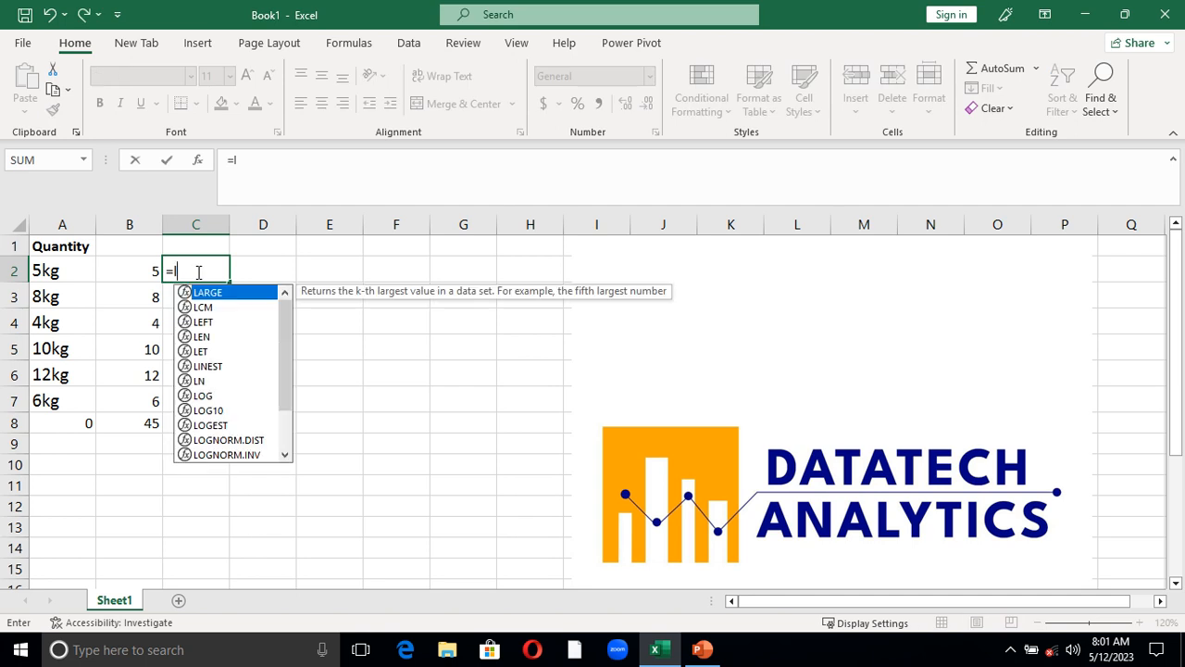
type("ef")
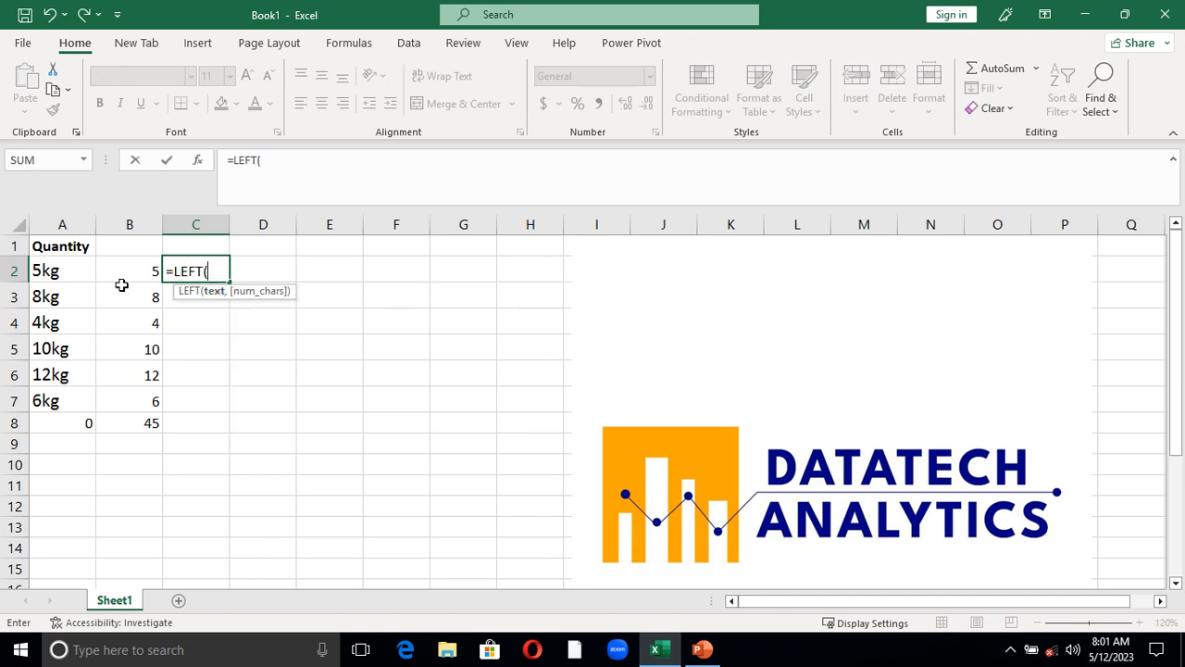
left_click(63, 271)
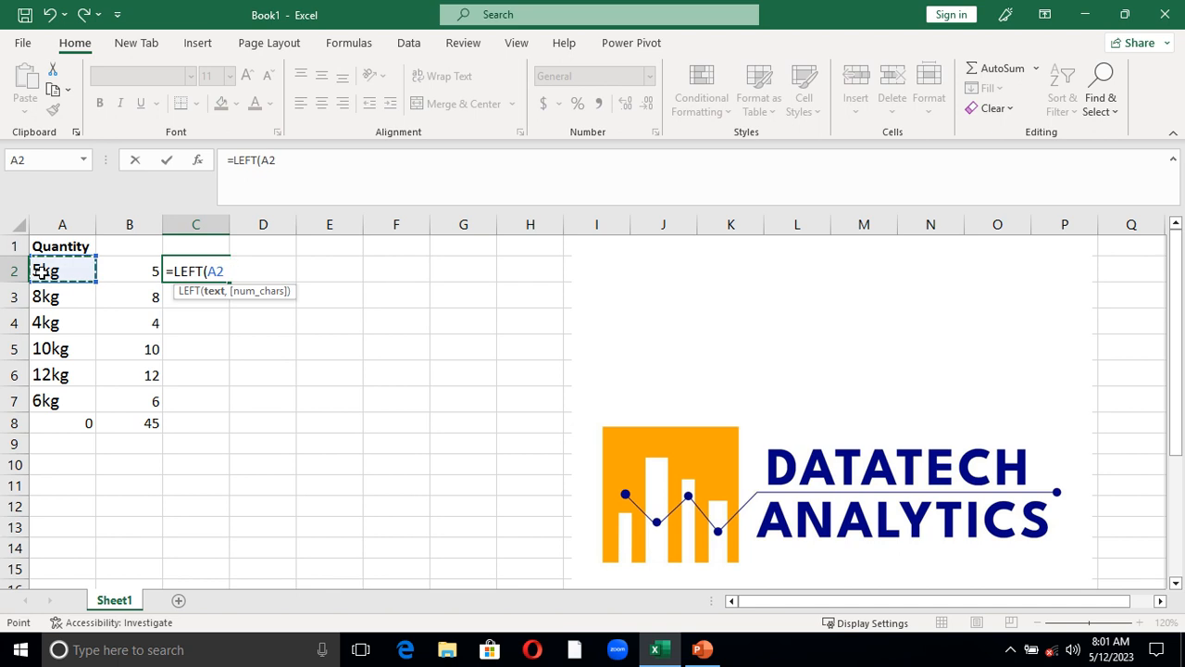
type(",")
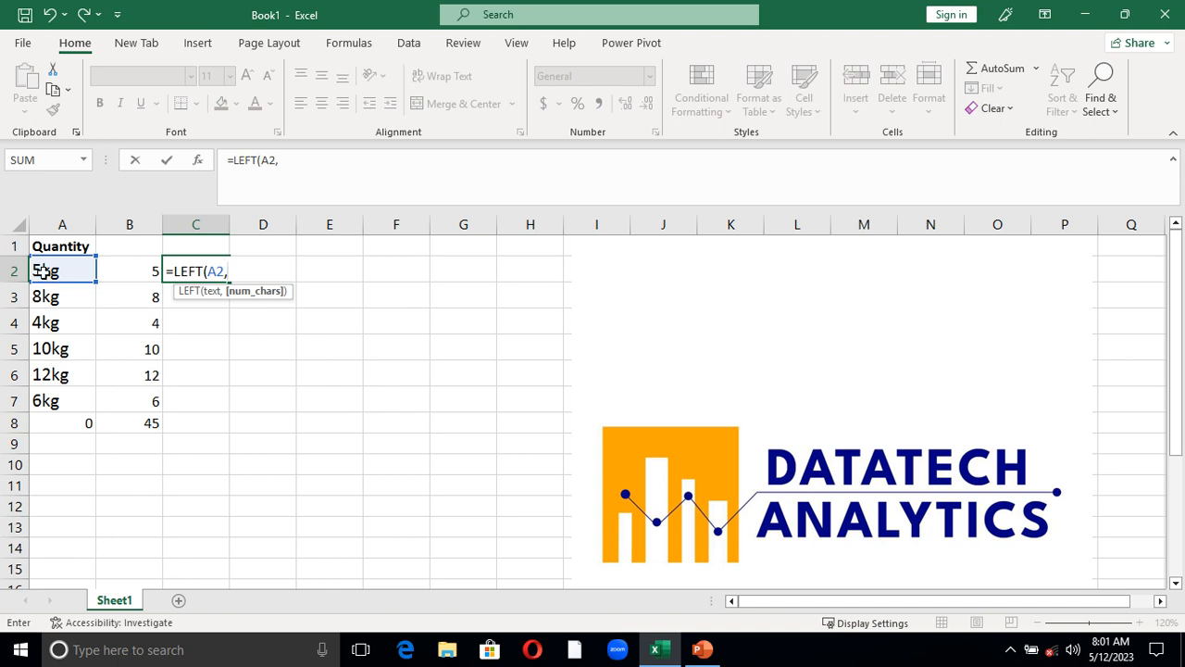
mouse_move(45, 348)
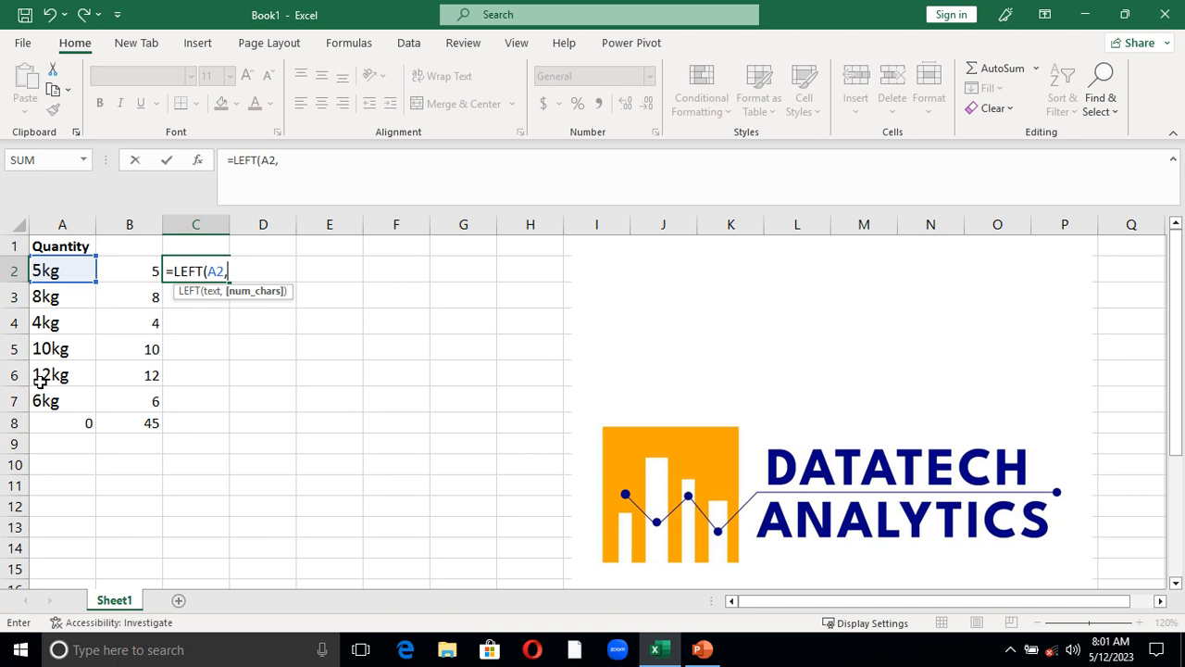
mouse_move(244, 277)
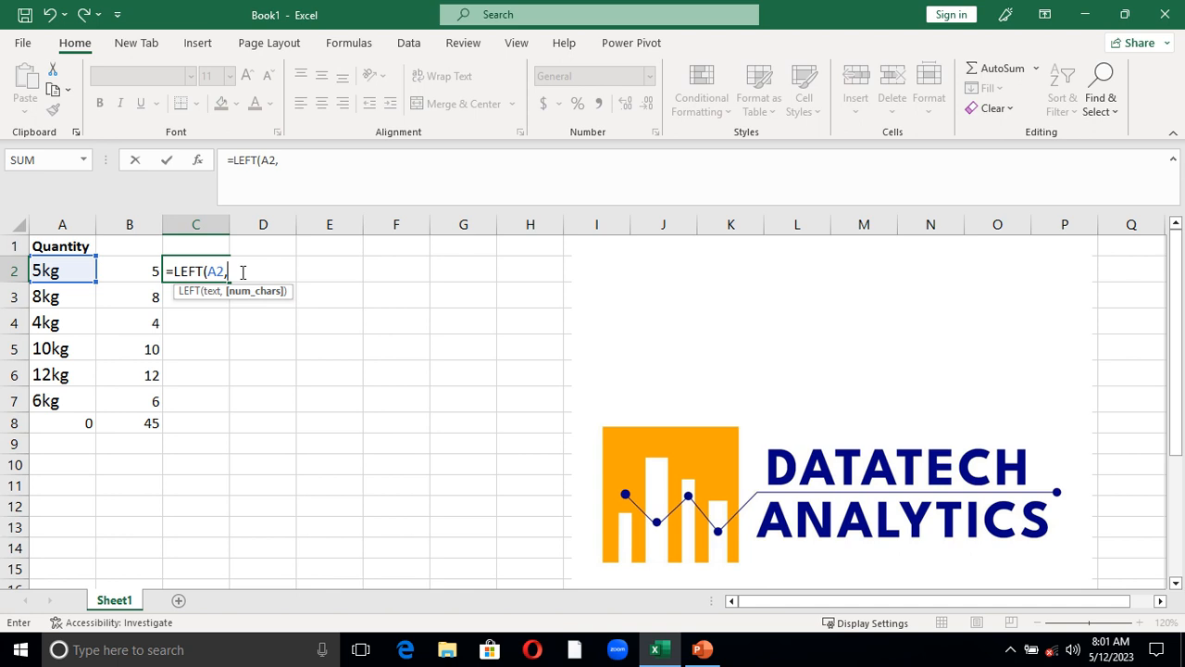
type("find")
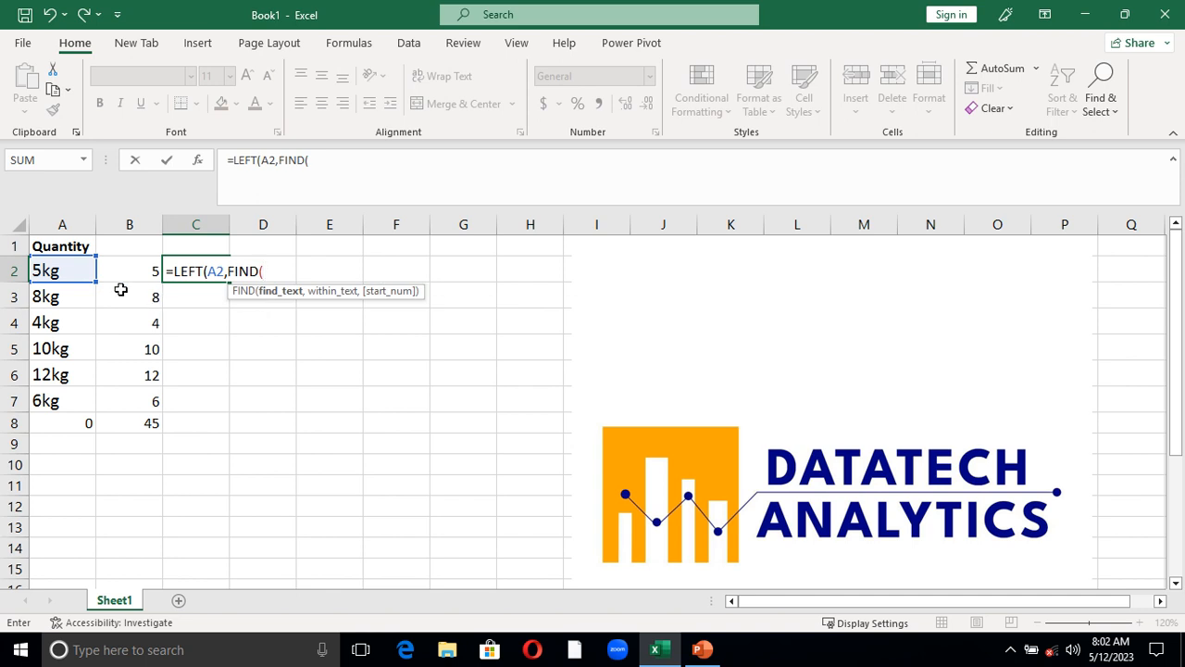
left_click(63, 271)
type("A")
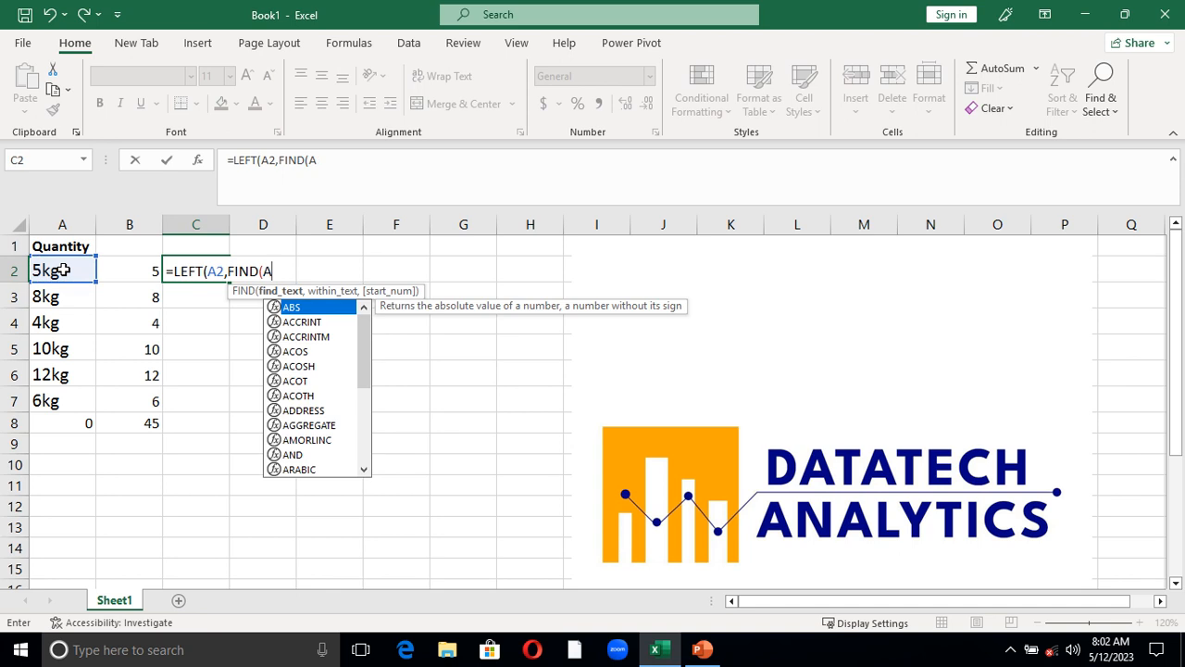
type("\"")
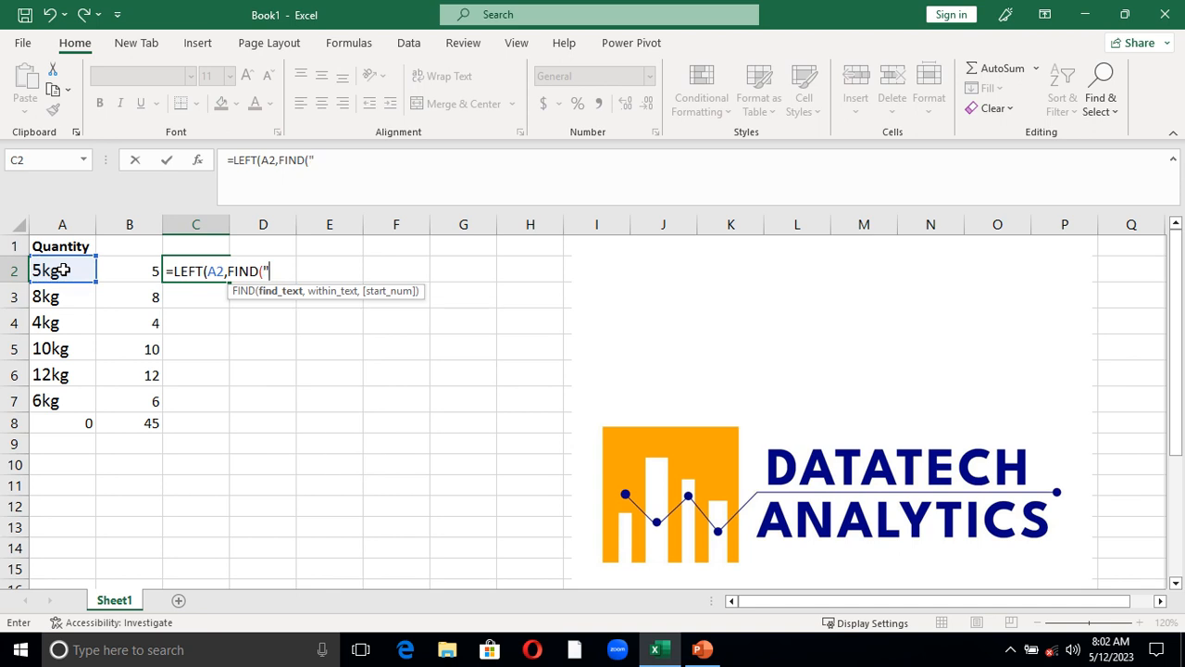
type("k")
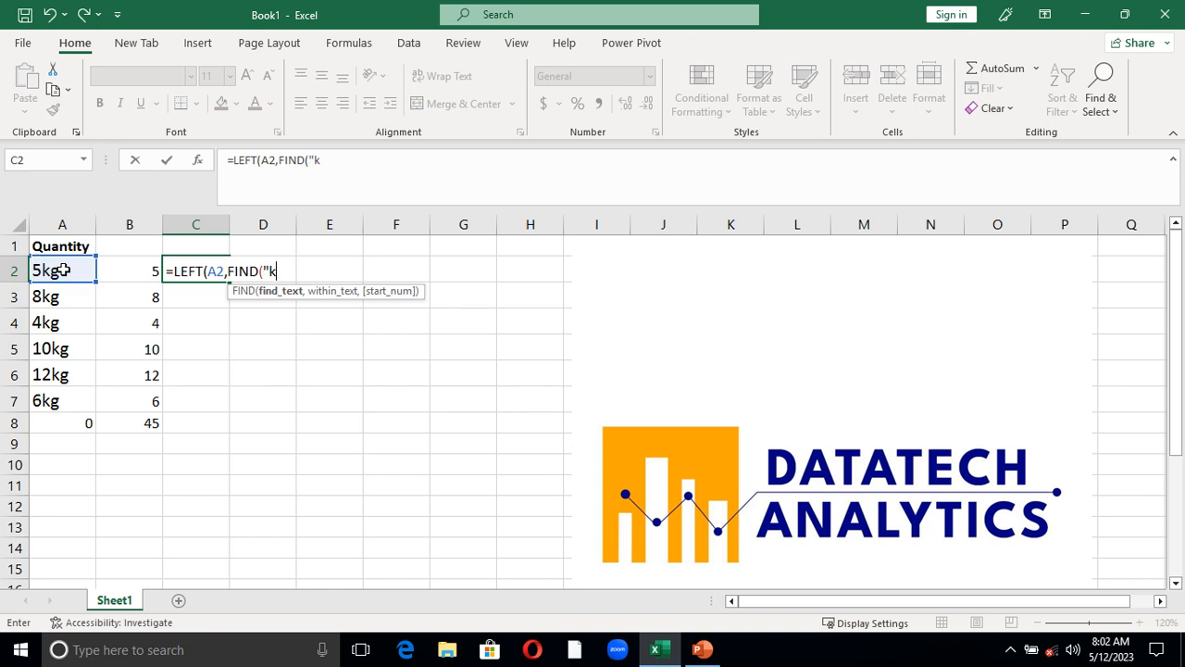
type(",")
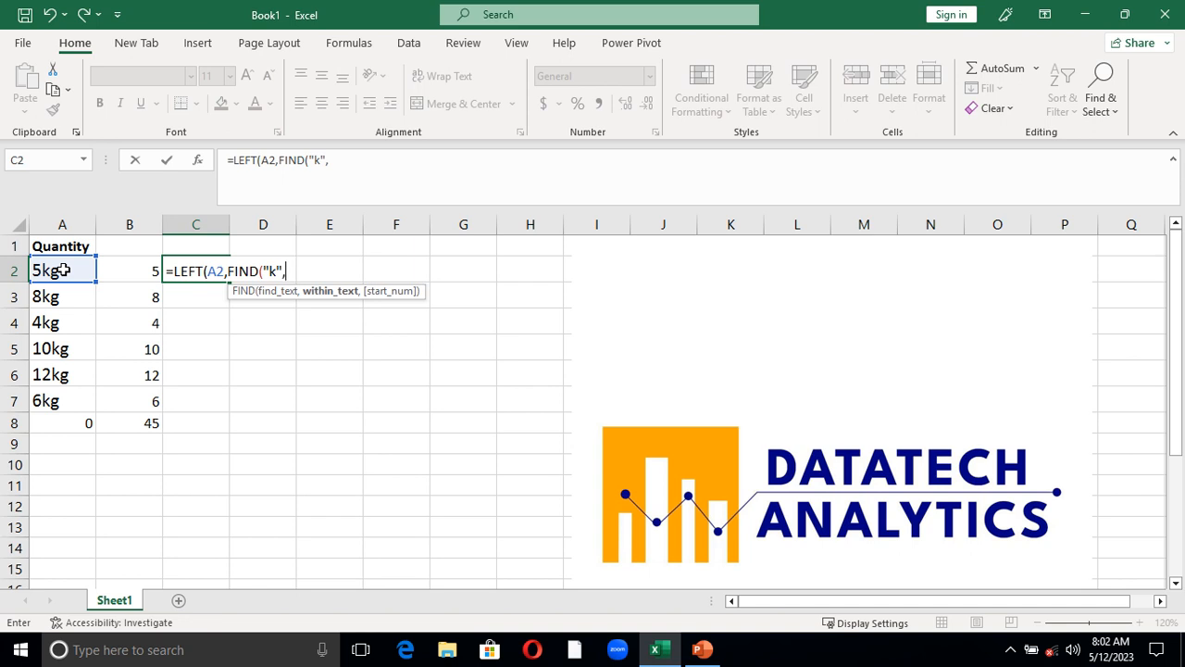
left_click(62, 271)
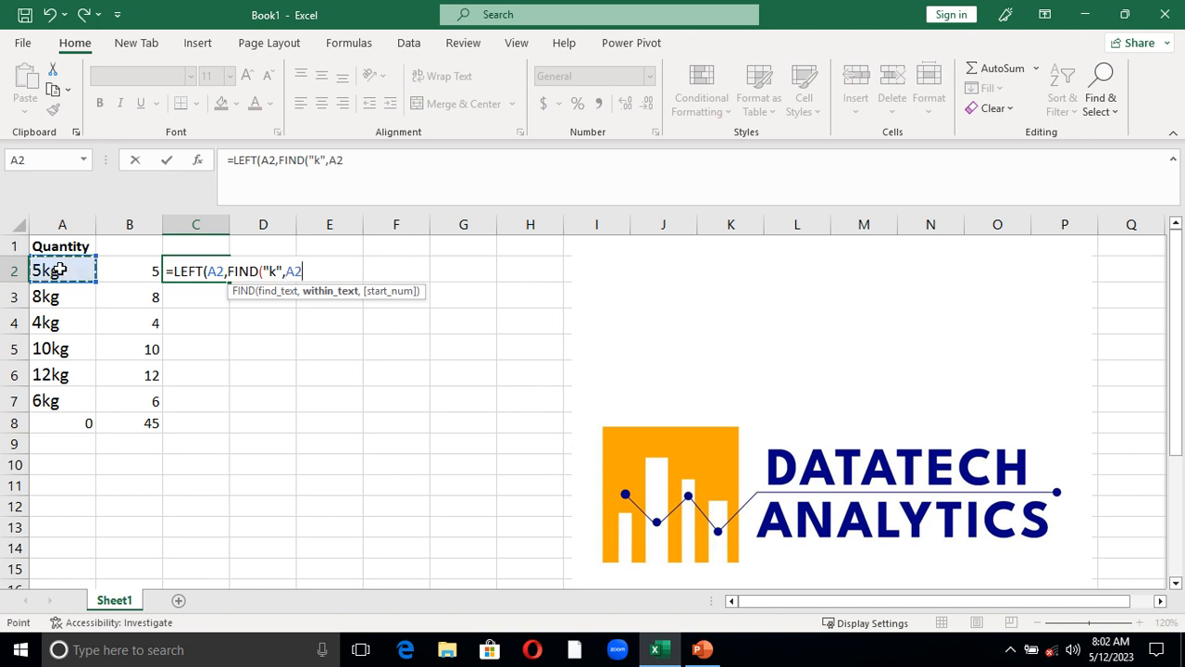
type(")")
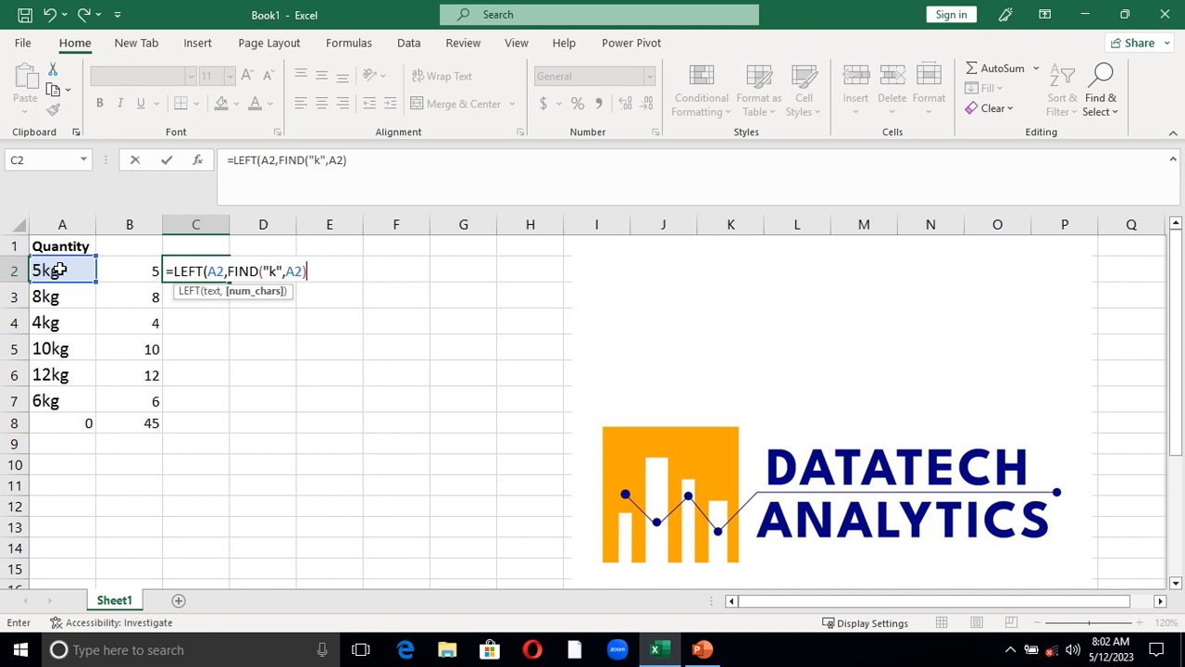
type(")")
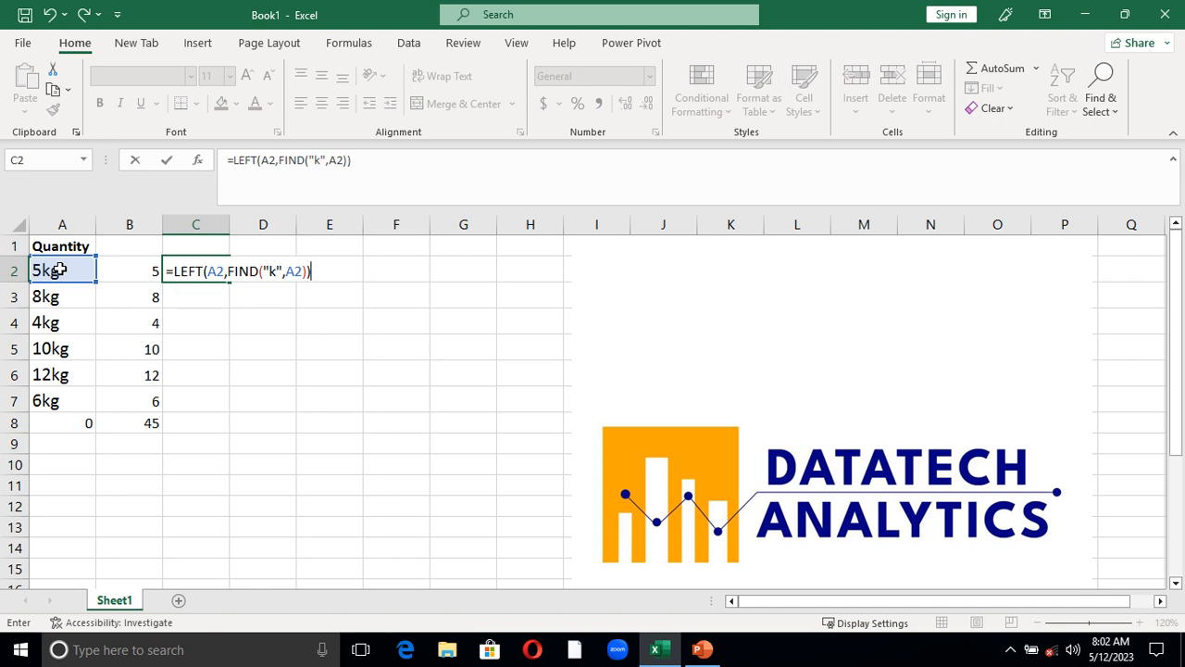
key("Return")
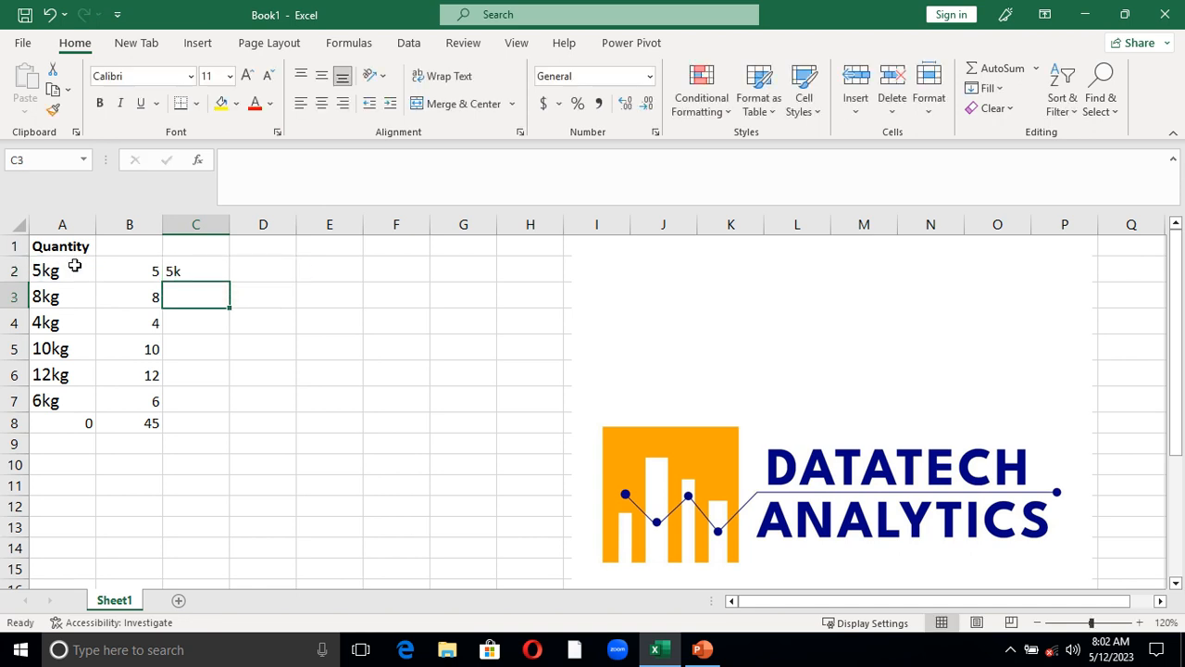
Correct C2 to =LEFT(A2,FIND("k",A2)-1) so it shows 5 instead of 5k
left_click(196, 270)
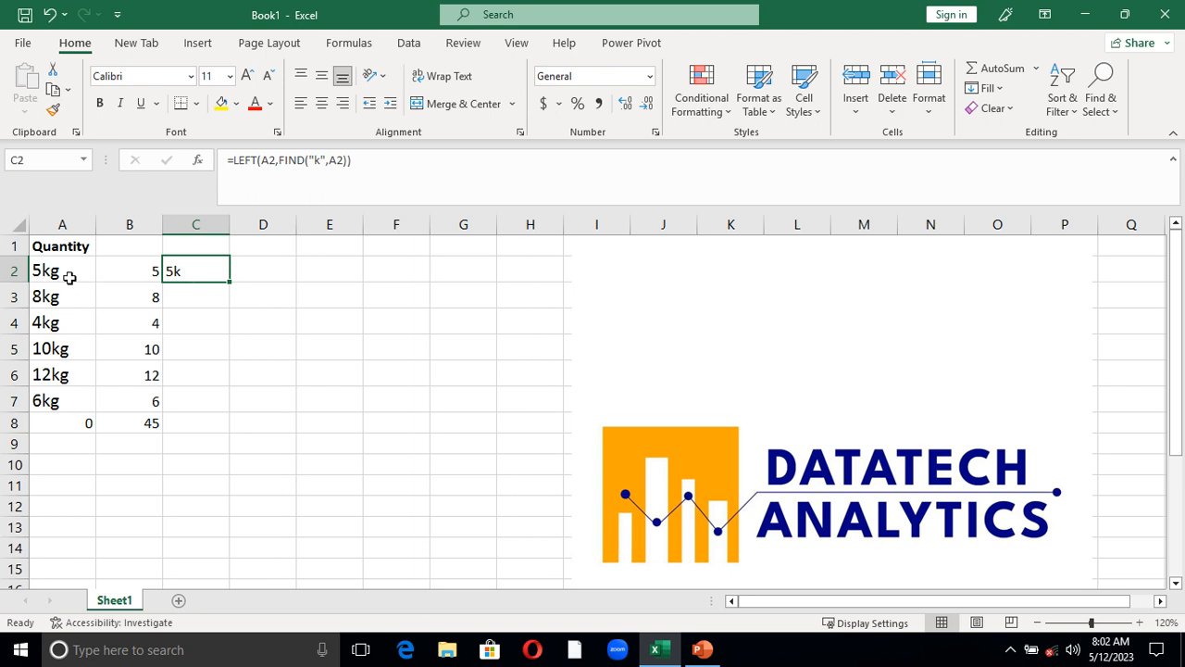
mouse_move(137, 282)
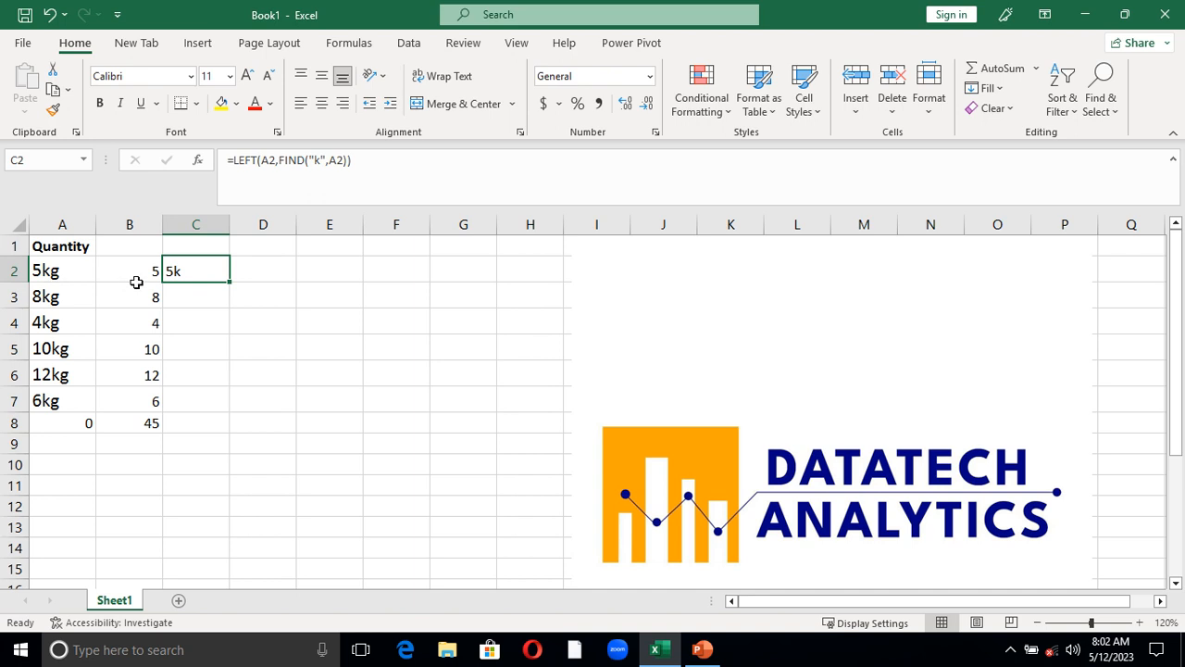
mouse_move(52, 277)
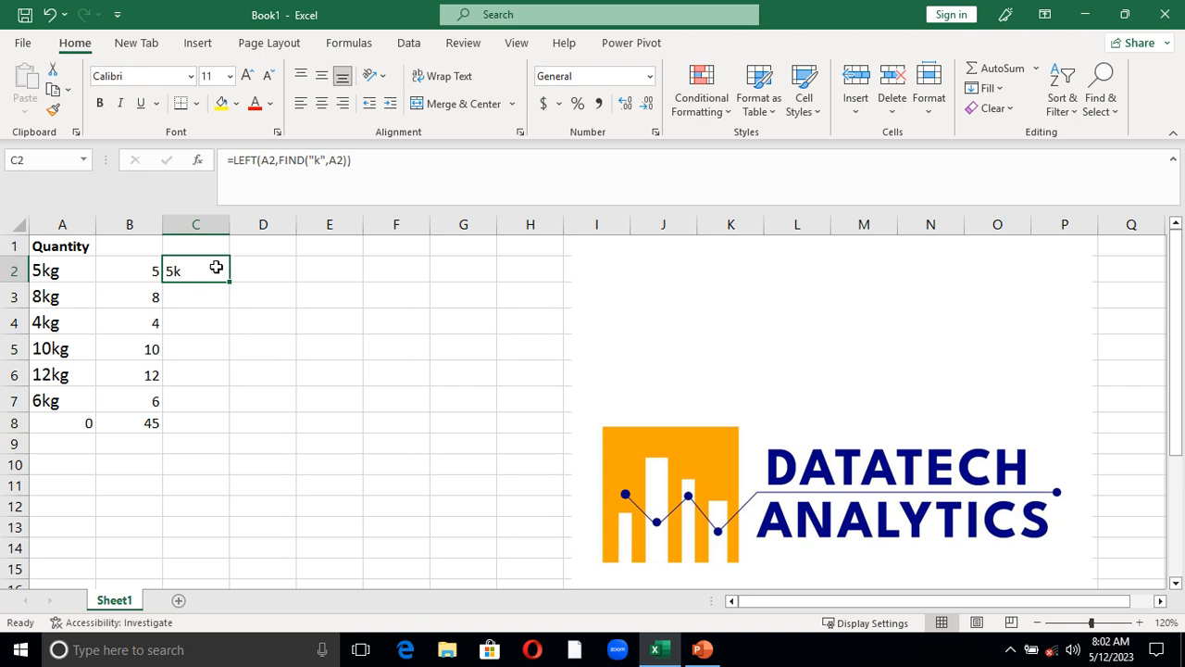
left_click_drag(215, 267, 196, 400)
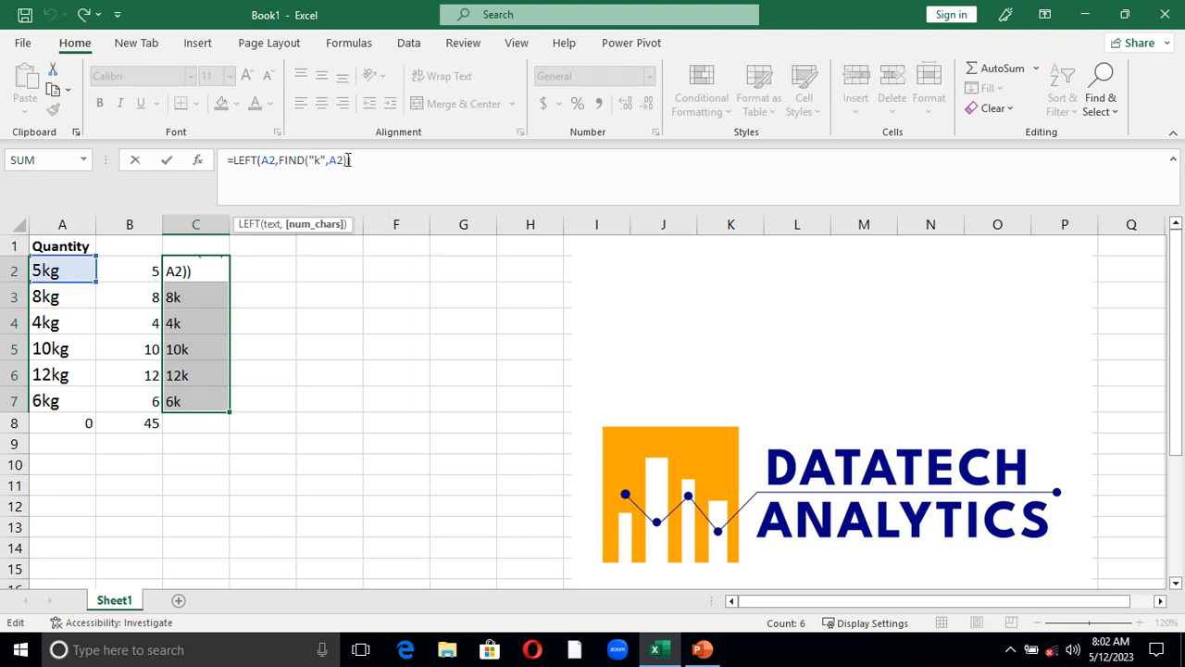
type("-1")
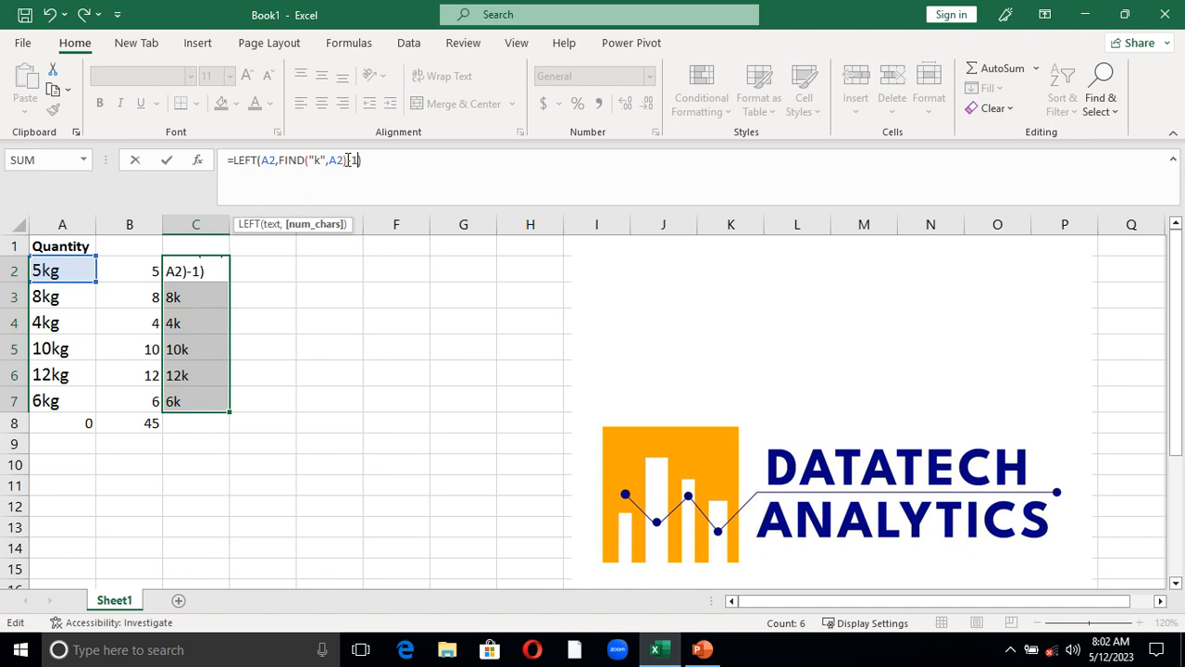
key("Return")
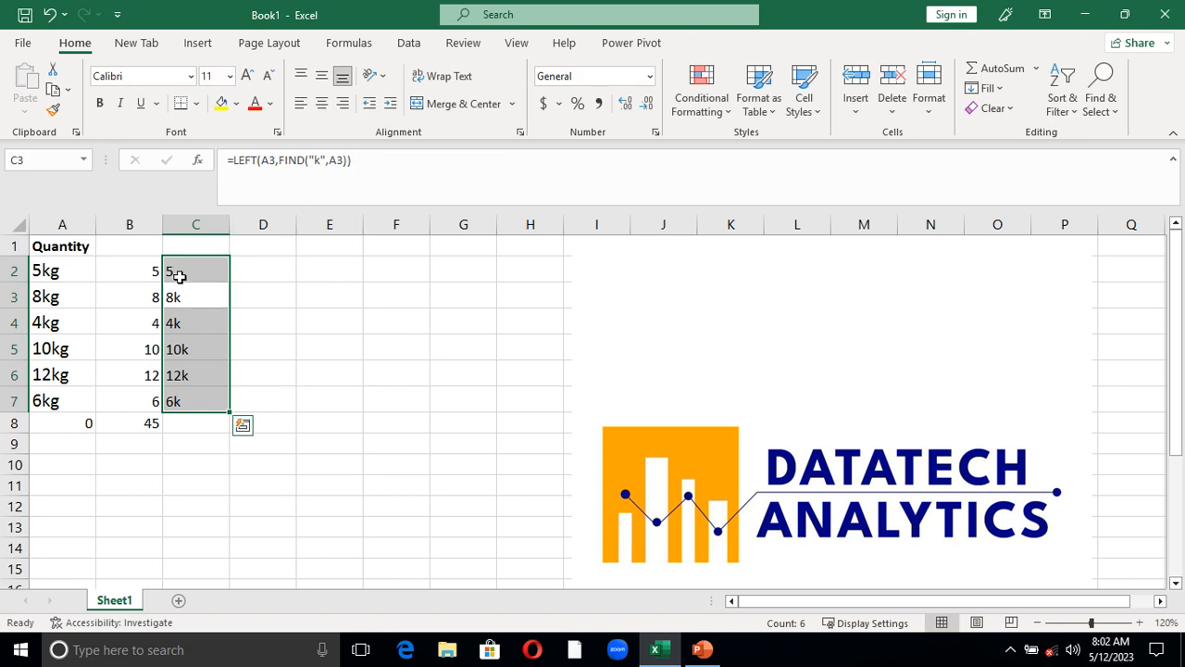
Fill the corrected LEFT formula down C2:C7, giving 5, 8, 4, 10, 12 and 6
left_click(196, 270)
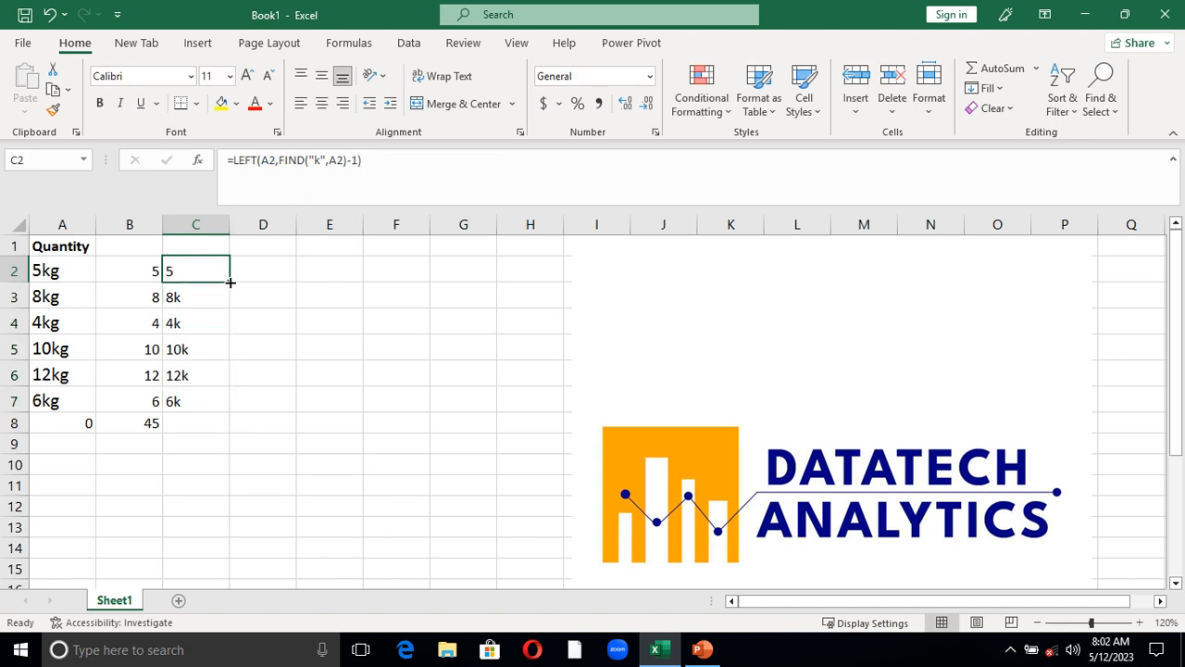
left_click_drag(229, 281, 229, 400)
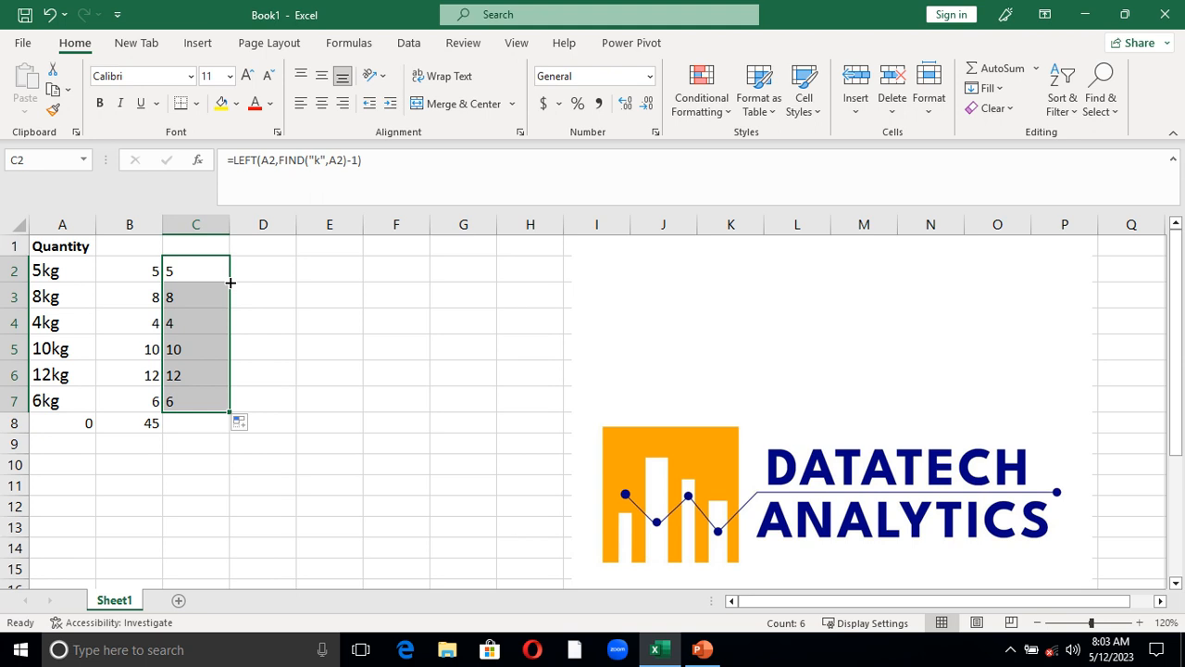
mouse_move(233, 160)
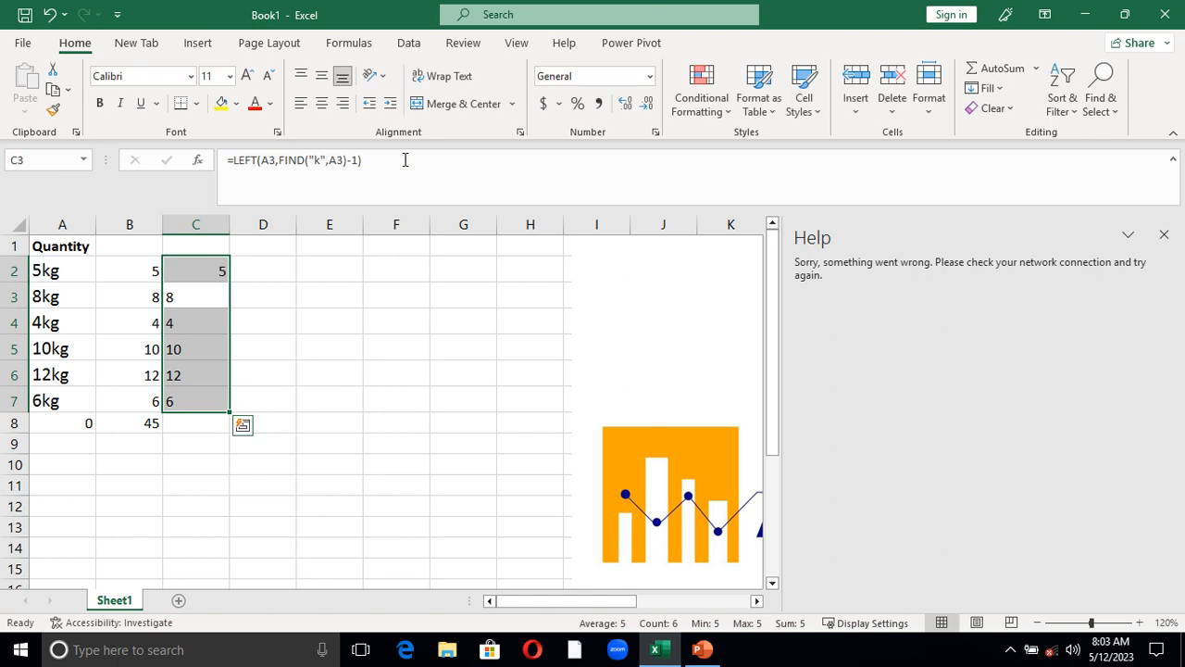
Wrap C2 in VALUE(), fill down to C7 and select C2:C7 for number formatting
left_click(196, 270)
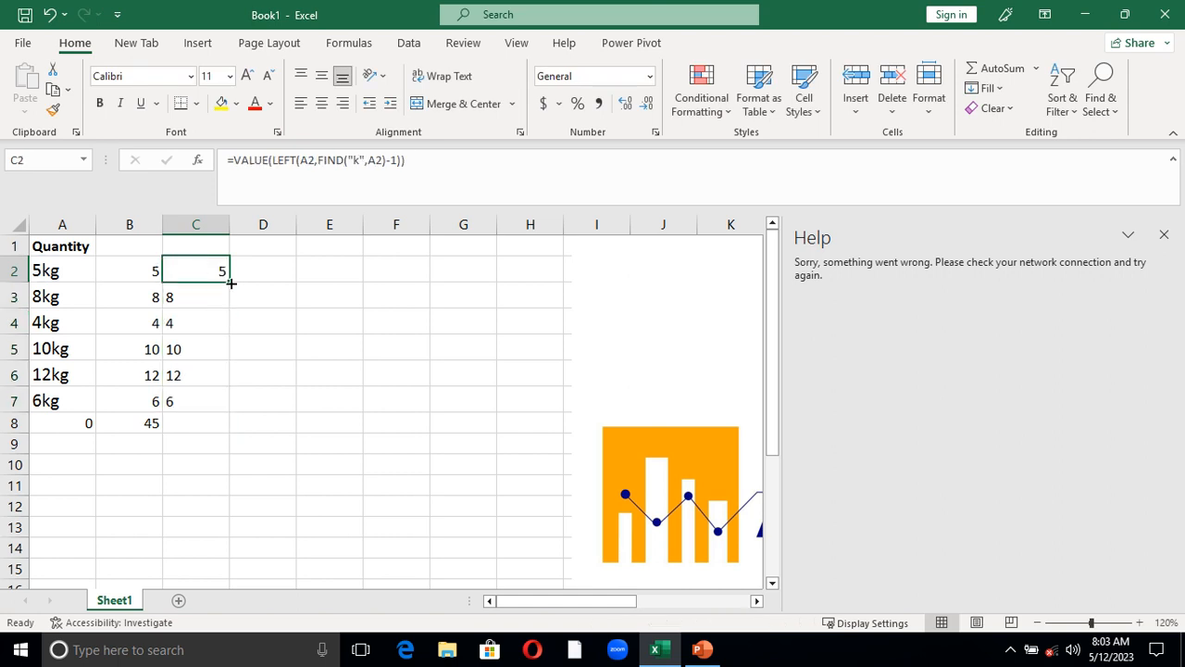
left_click_drag(230, 271, 222, 400)
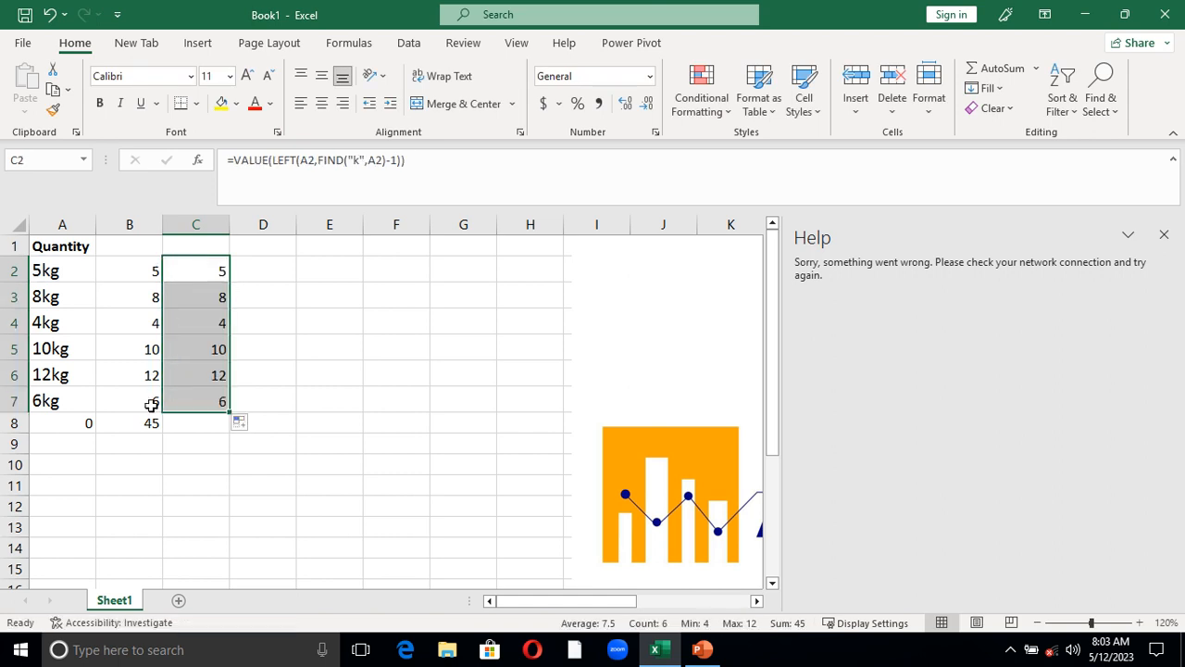
left_click(130, 423)
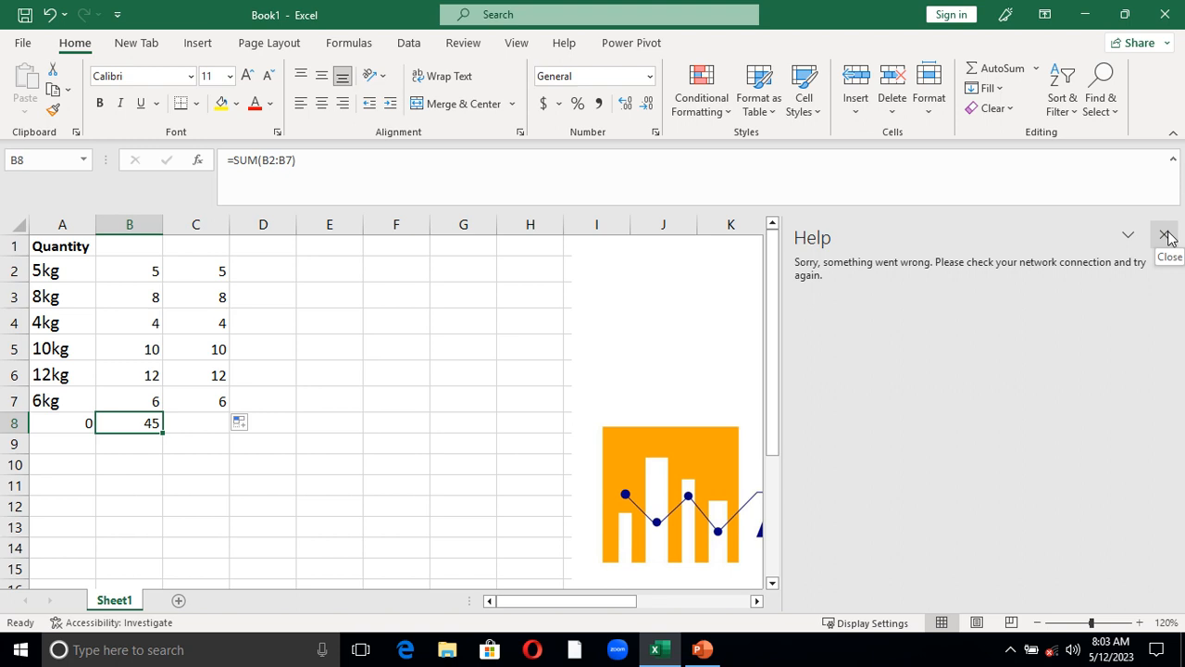
left_click(1167, 237)
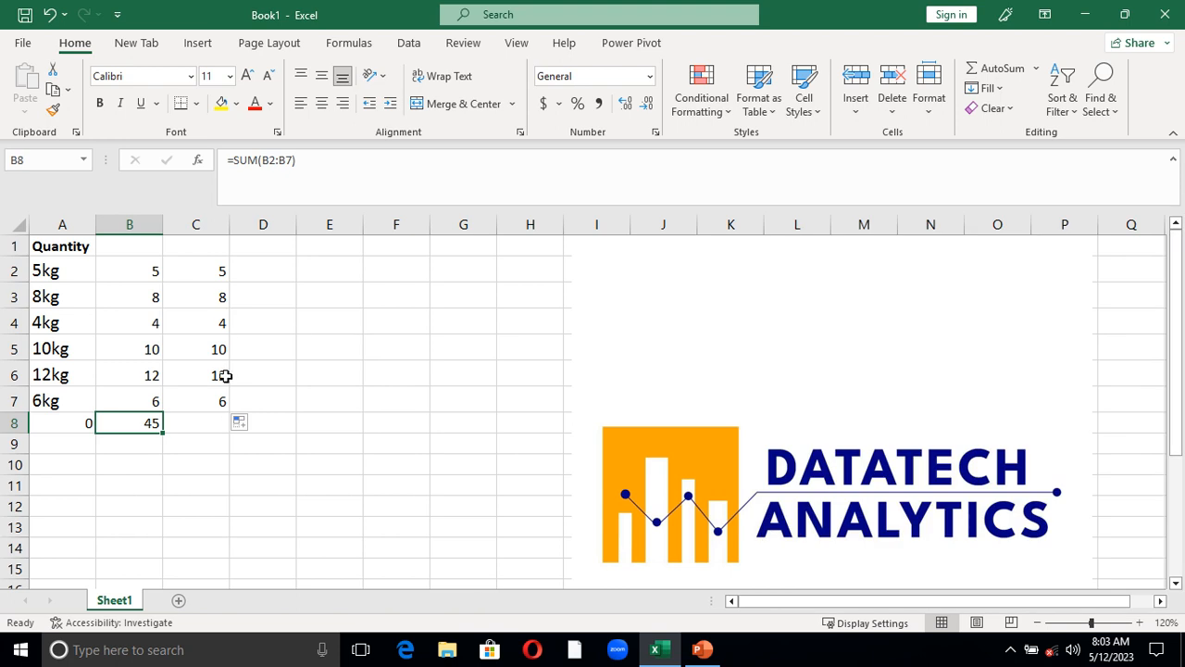
mouse_move(204, 319)
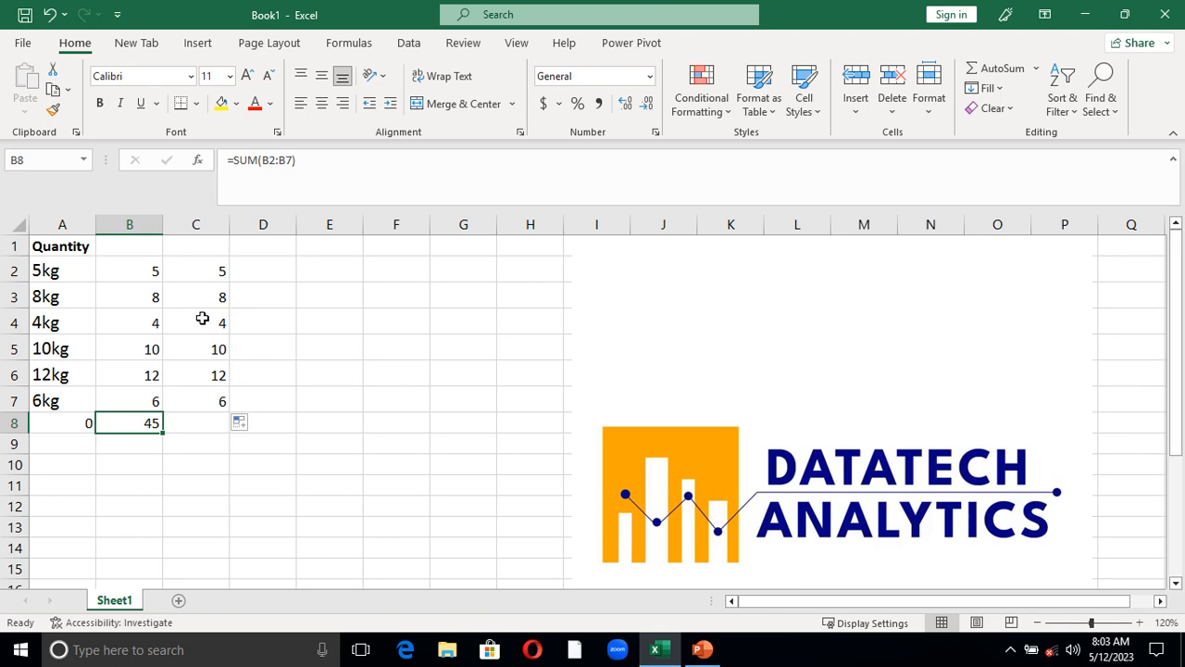
mouse_move(218, 274)
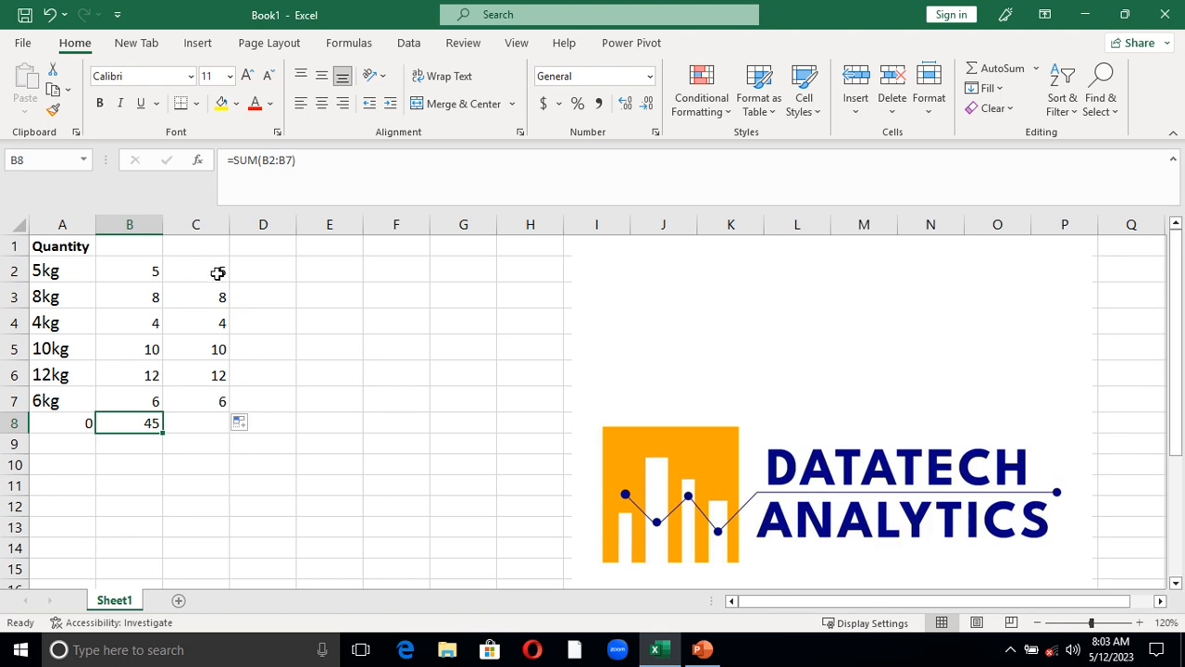
left_click_drag(196, 271, 197, 374)
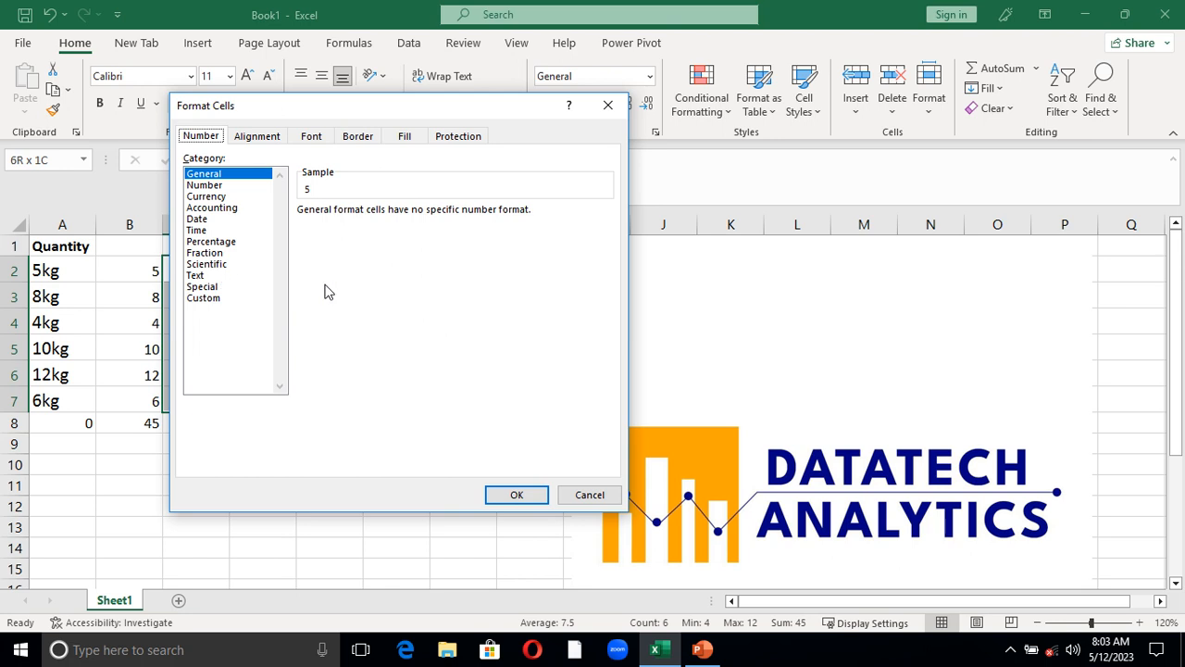
Apply a custom 0"kg" number format so C2:C7 display 5kg through 6kg as numbers
left_click(204, 296)
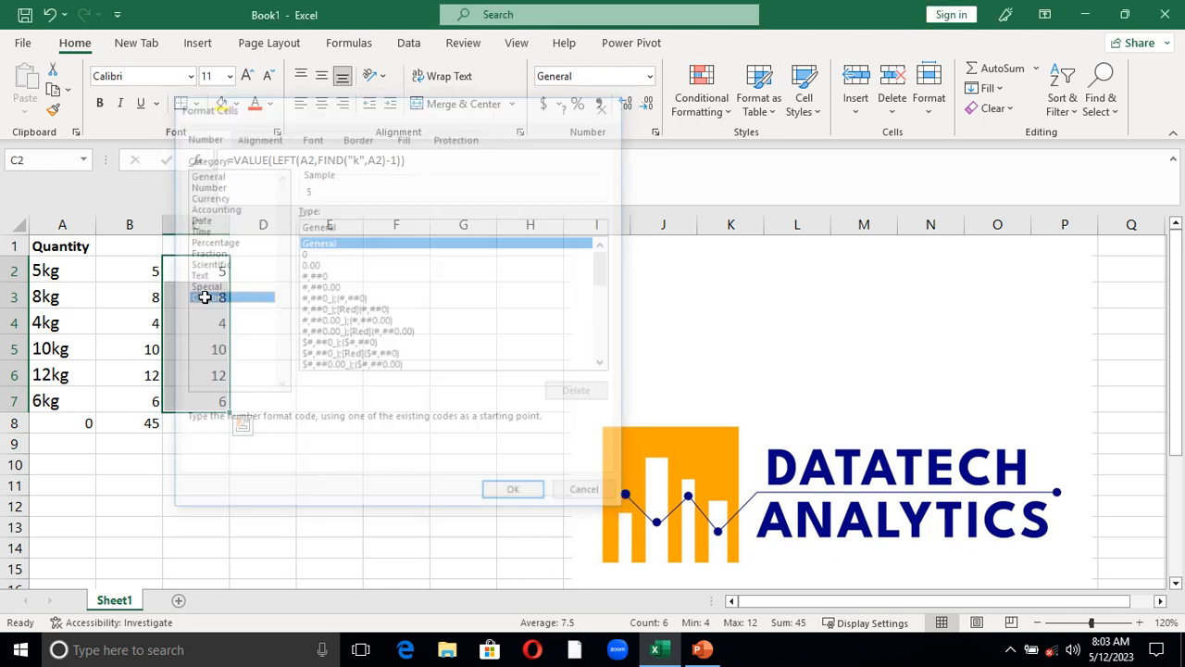
left_click(513, 489)
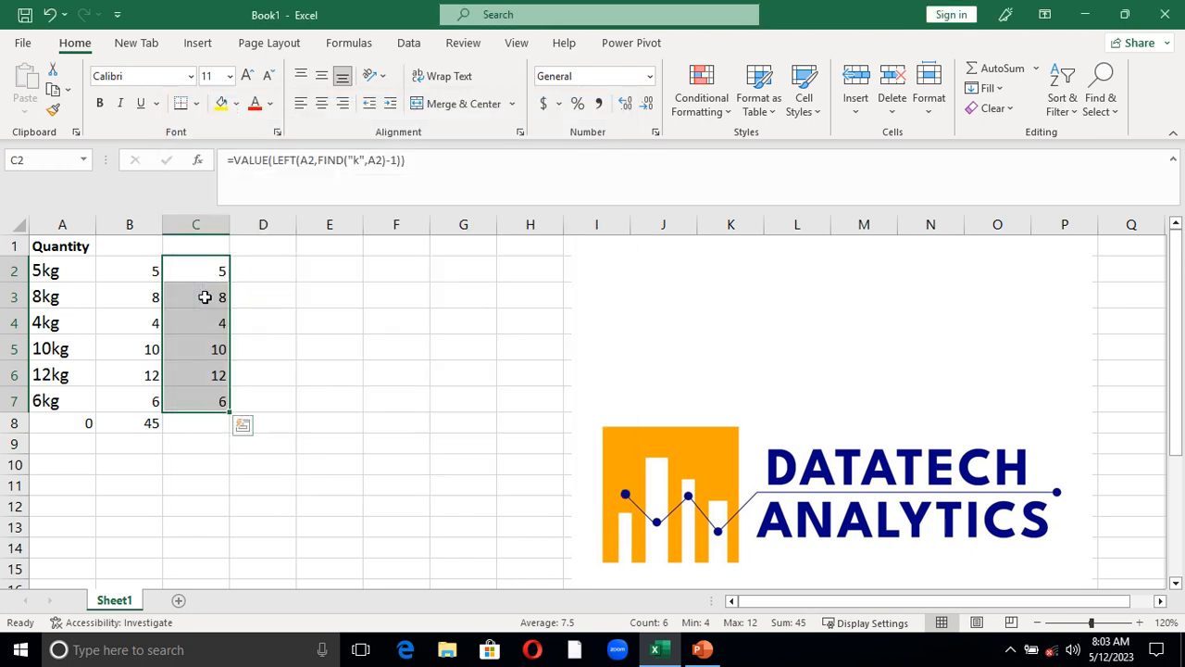
key("ctrl+1")
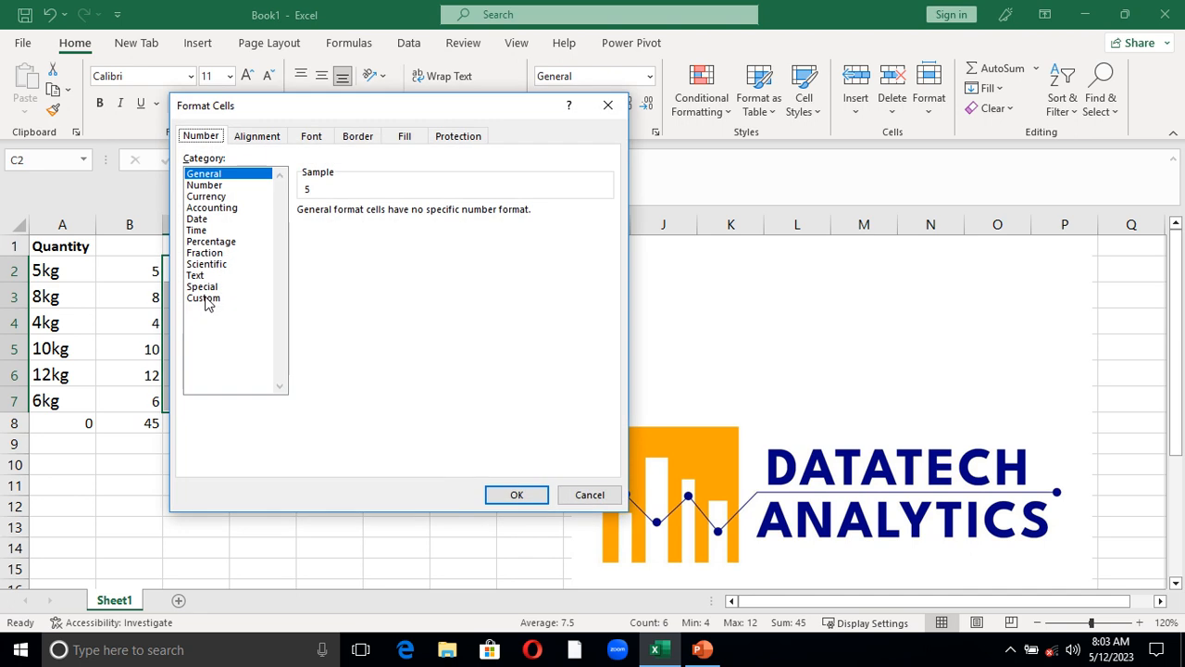
left_click(204, 296)
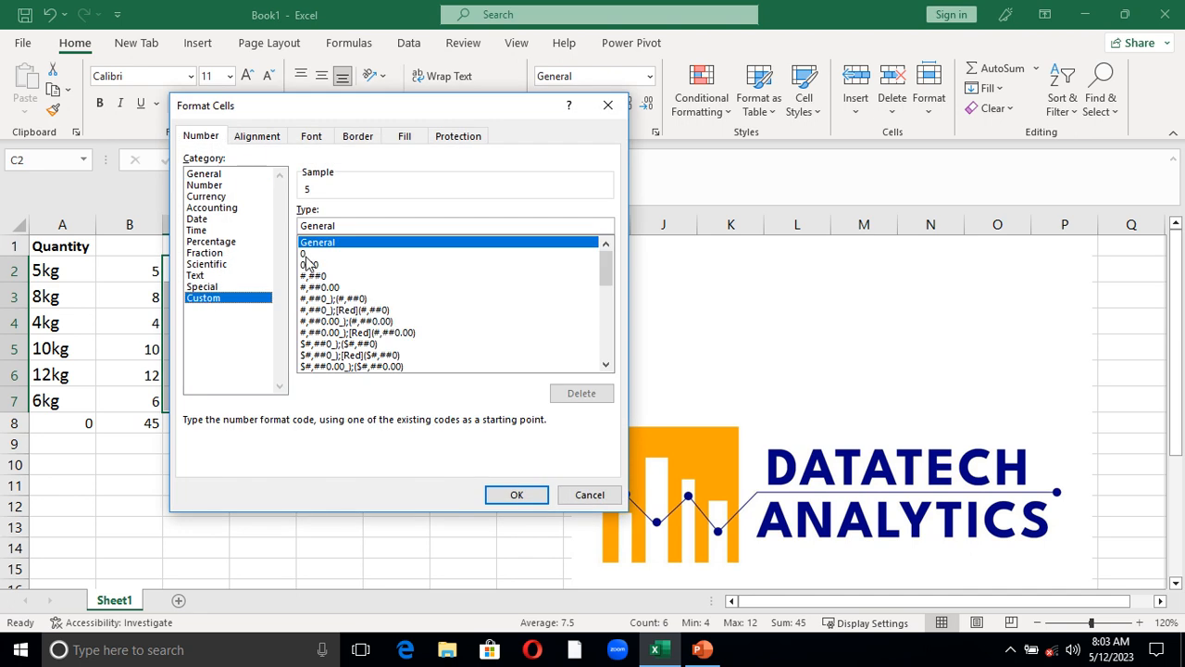
left_click(315, 252)
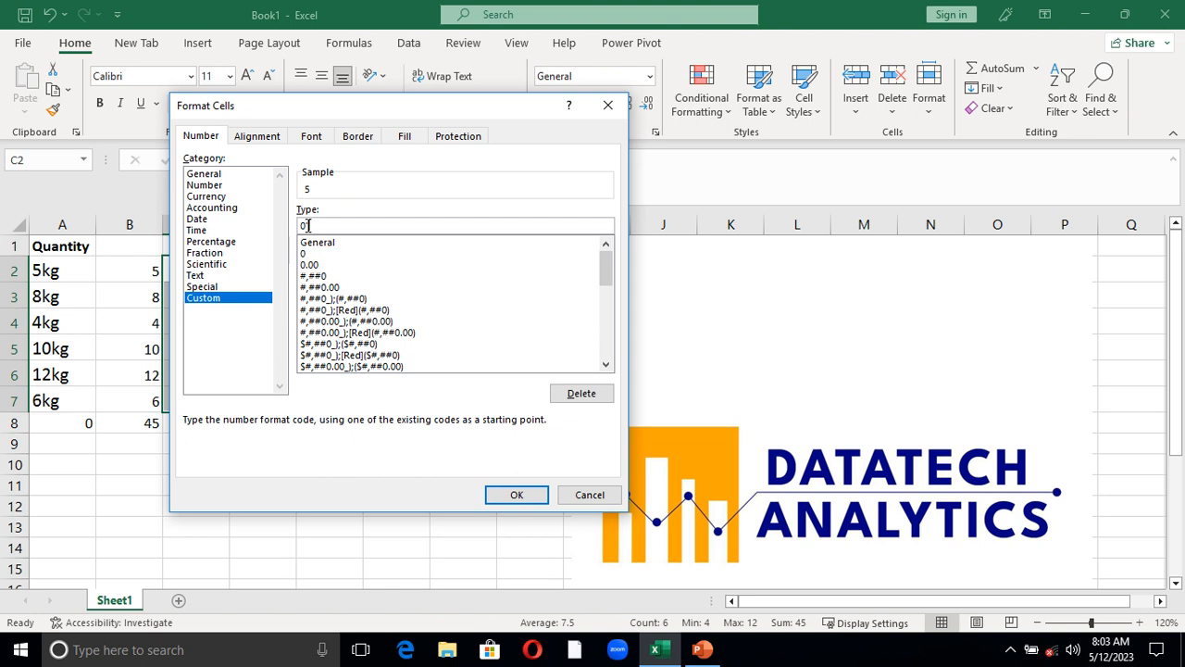
type("kg\"")
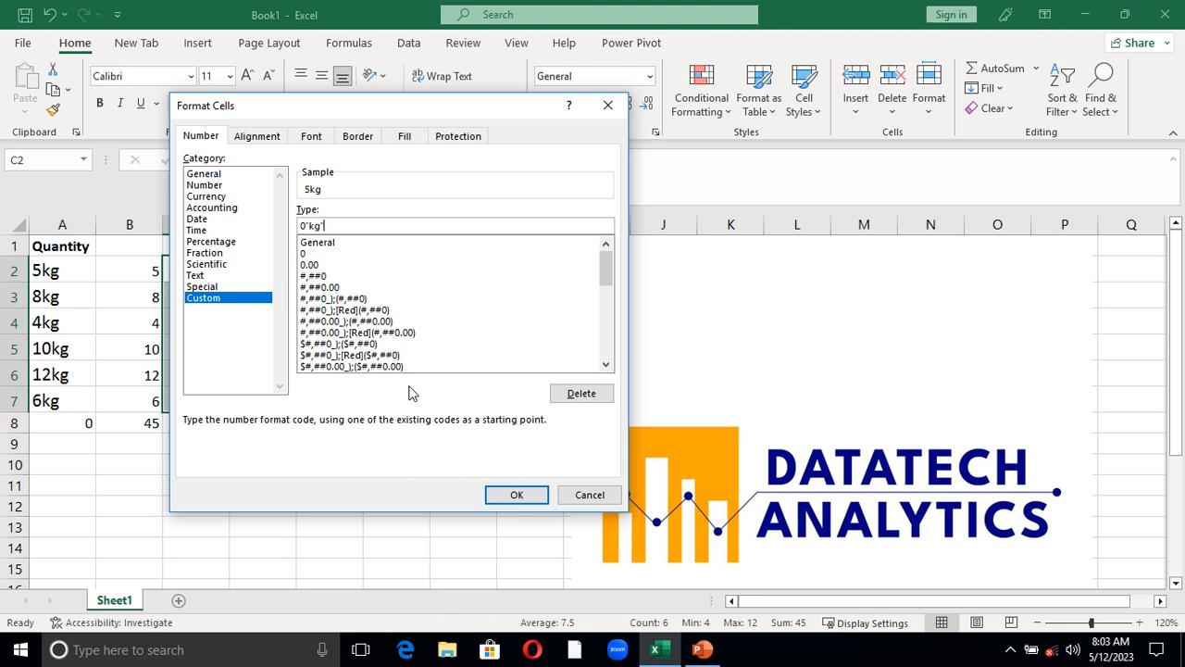
left_click(515, 494)
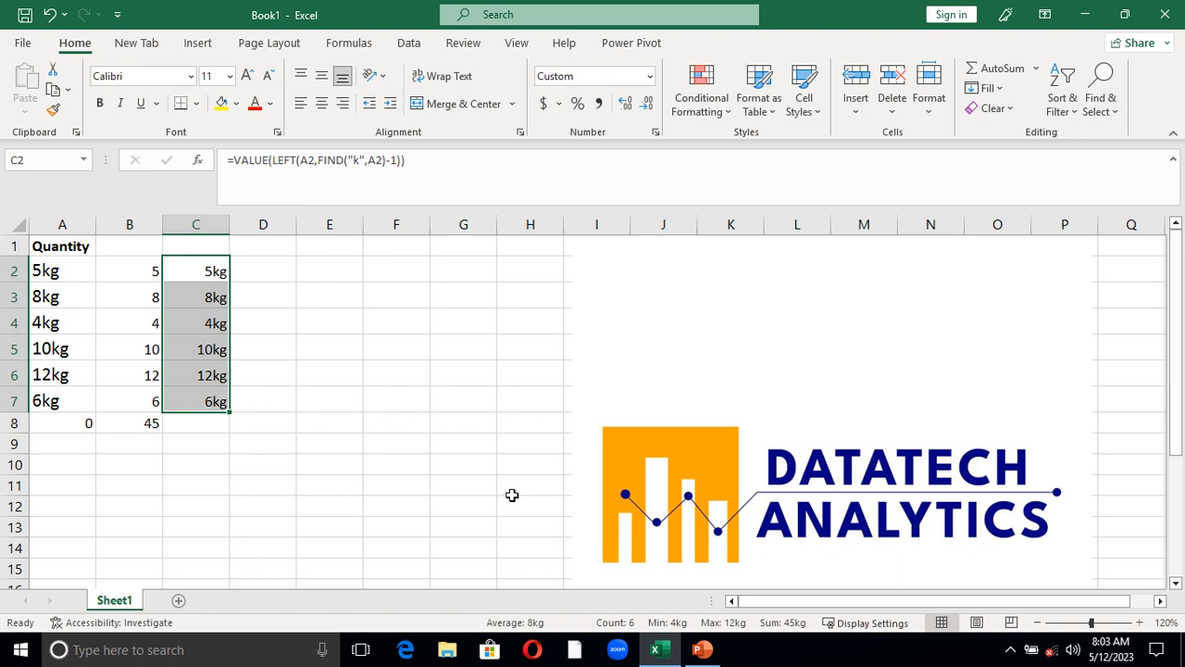
left_click(197, 422)
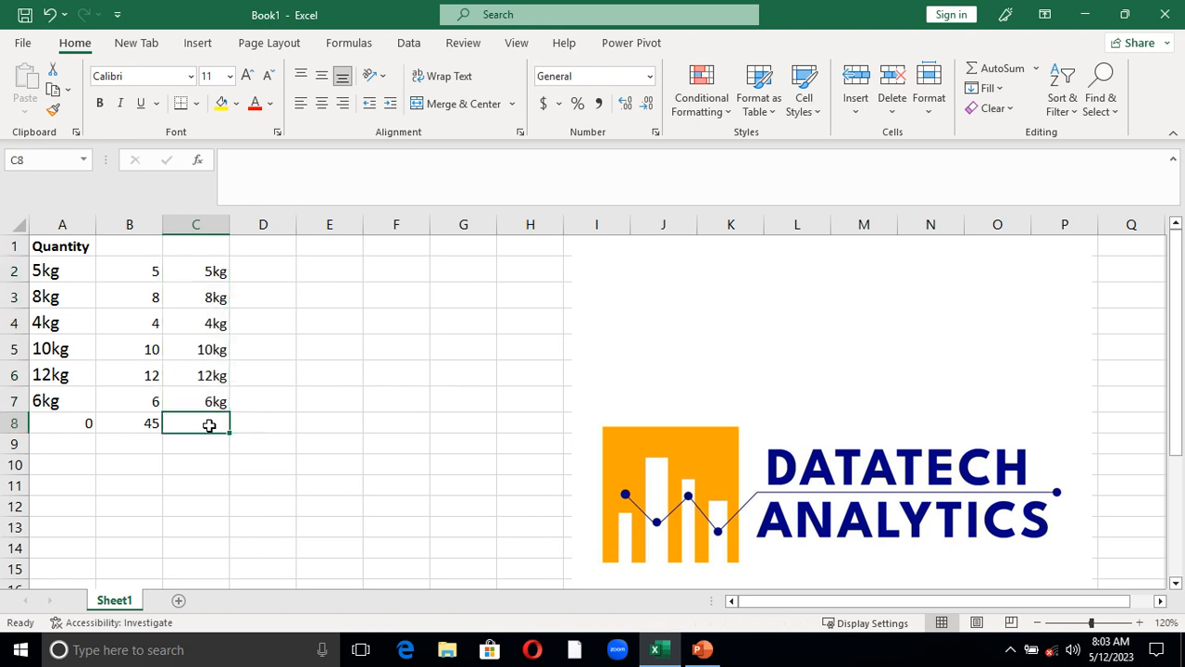
Carry the SUM total from B8 into C8 so it reads 45kg
left_click(129, 423)
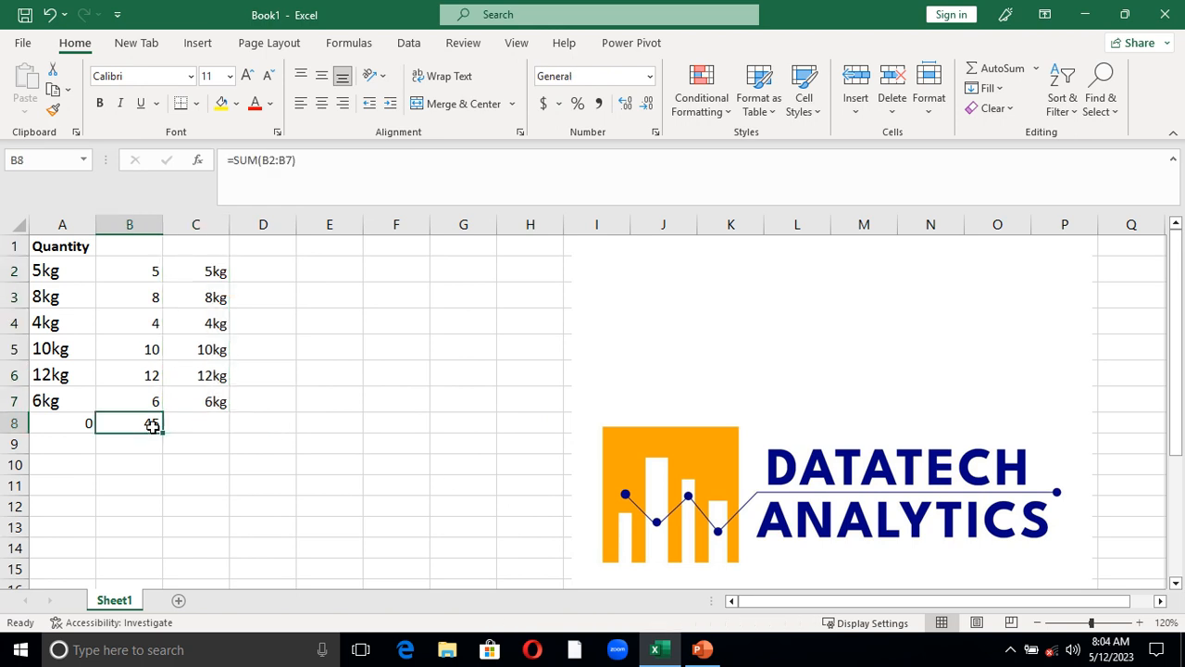
left_click(197, 422)
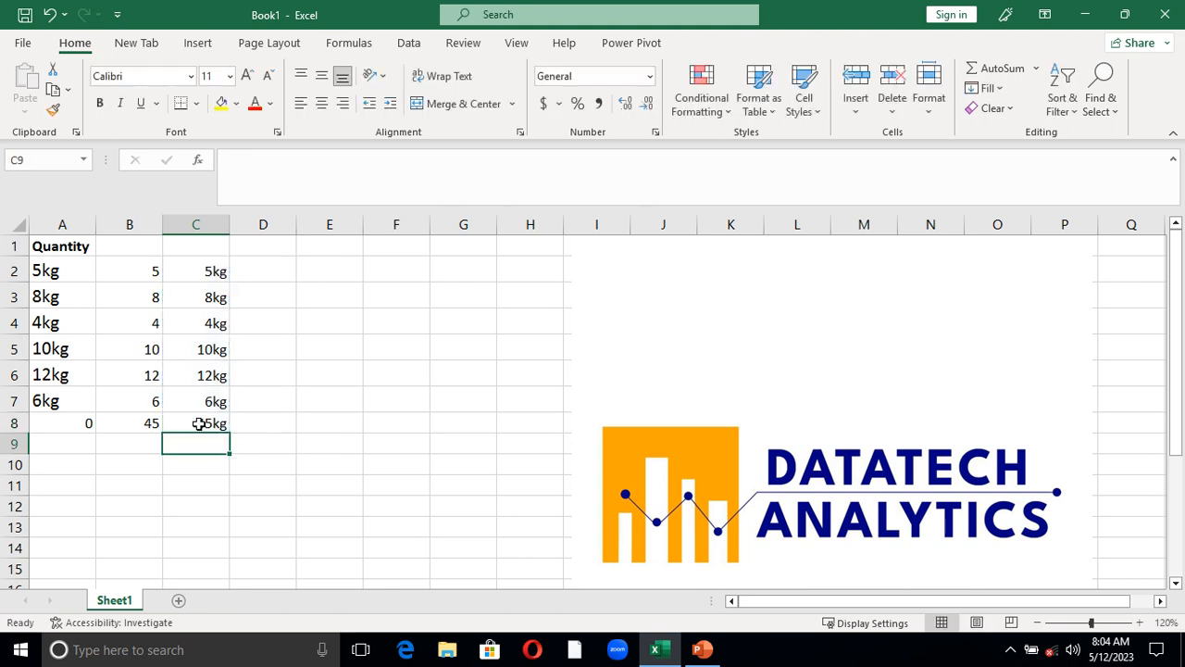
mouse_move(222, 518)
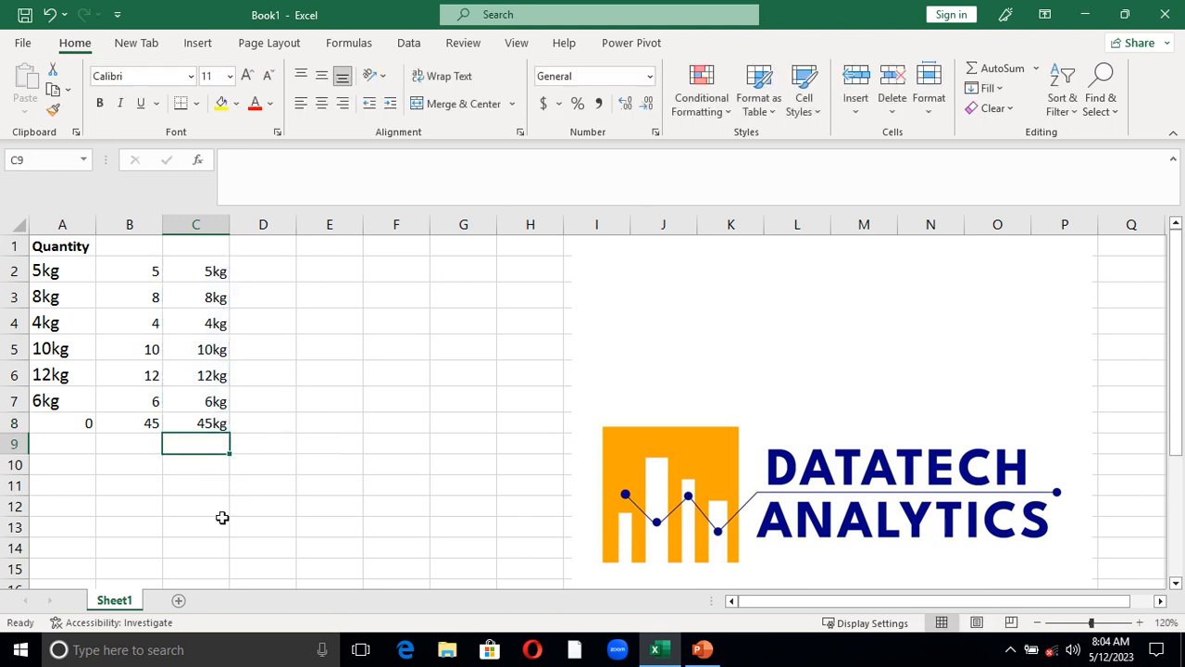